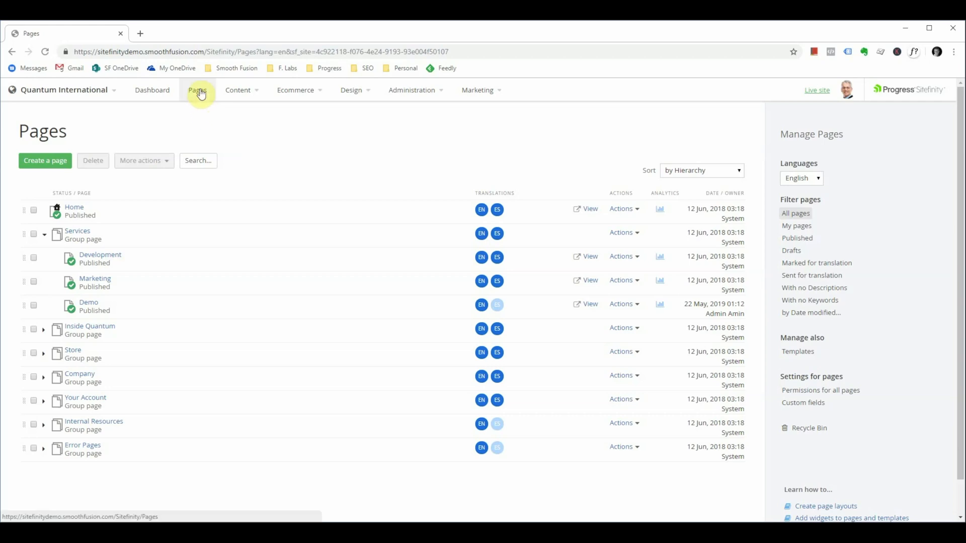
{"action": "mouse_move", "coordinate": [66, 260]}
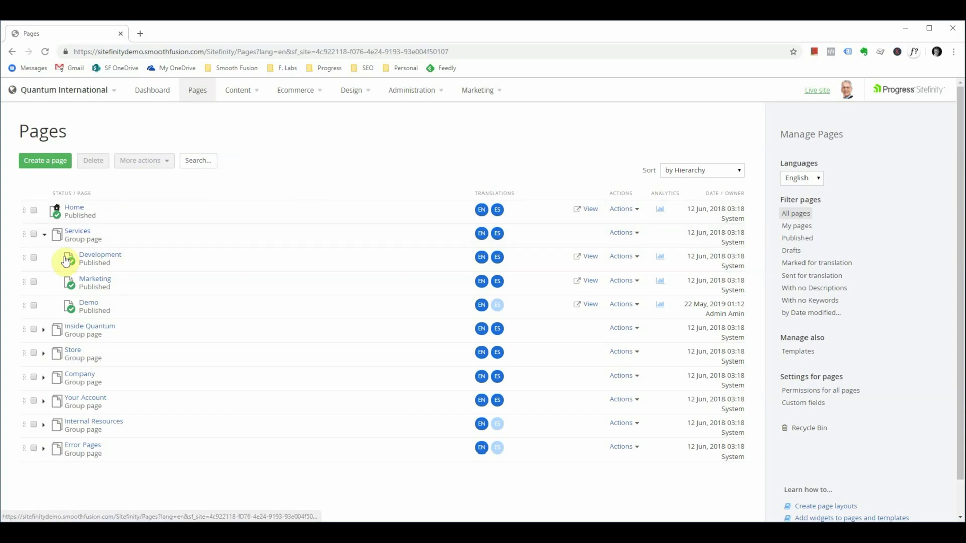
{"action": "mouse_move", "coordinate": [49, 173]}
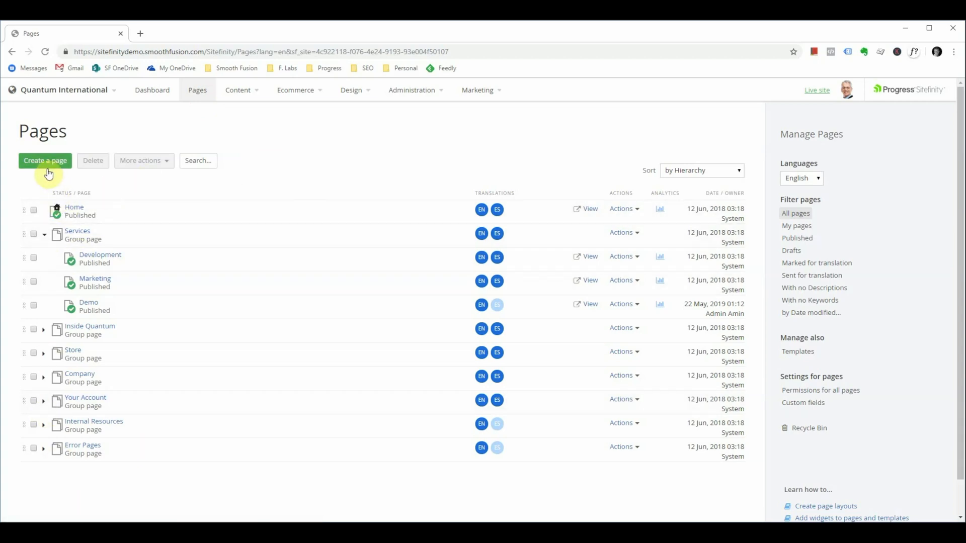
{"action": "mouse_move", "coordinate": [86, 191]}
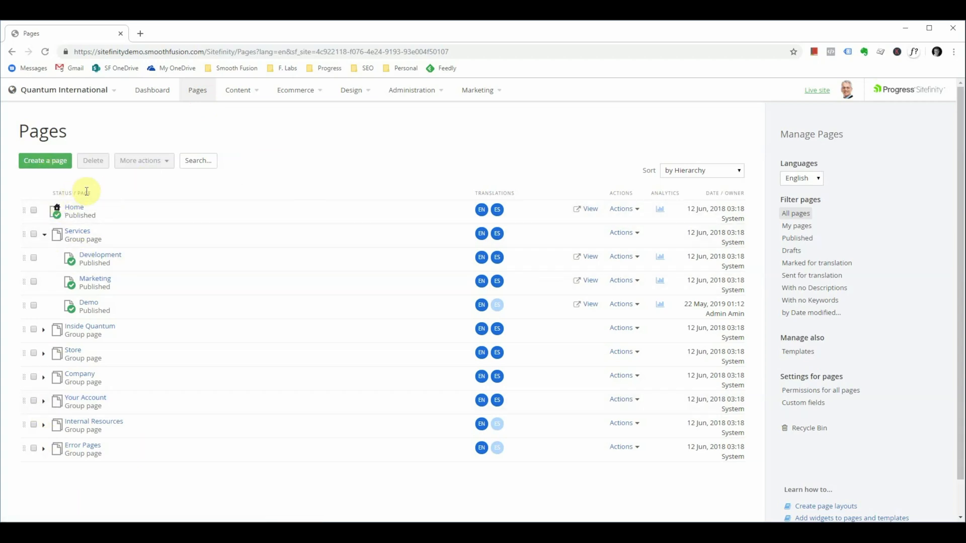
{"action": "mouse_move", "coordinate": [95, 282]}
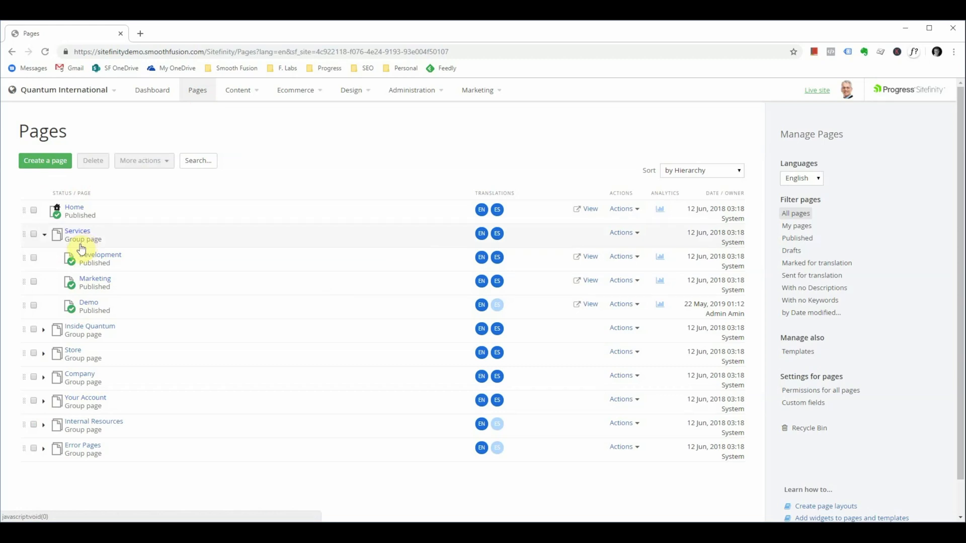
{"action": "mouse_move", "coordinate": [88, 246]}
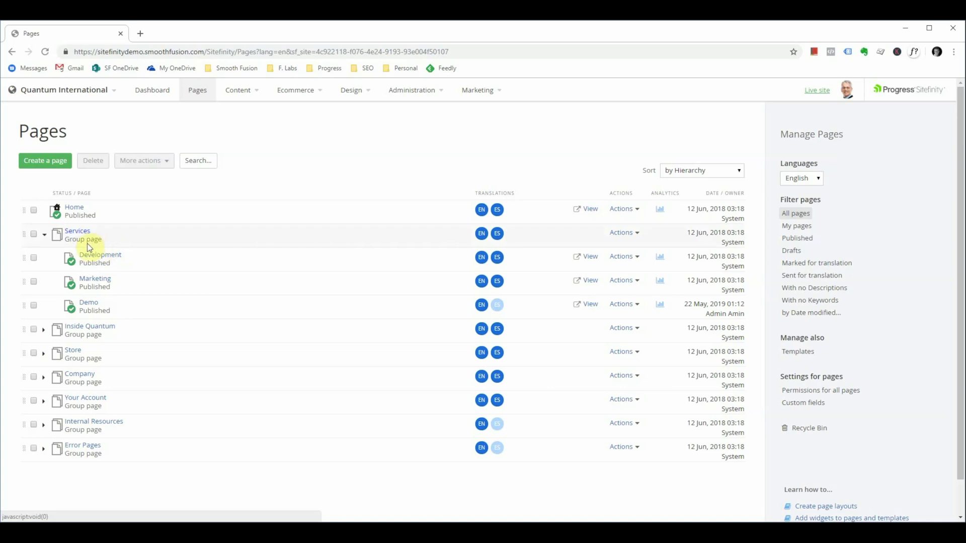
{"action": "mouse_move", "coordinate": [590, 165]}
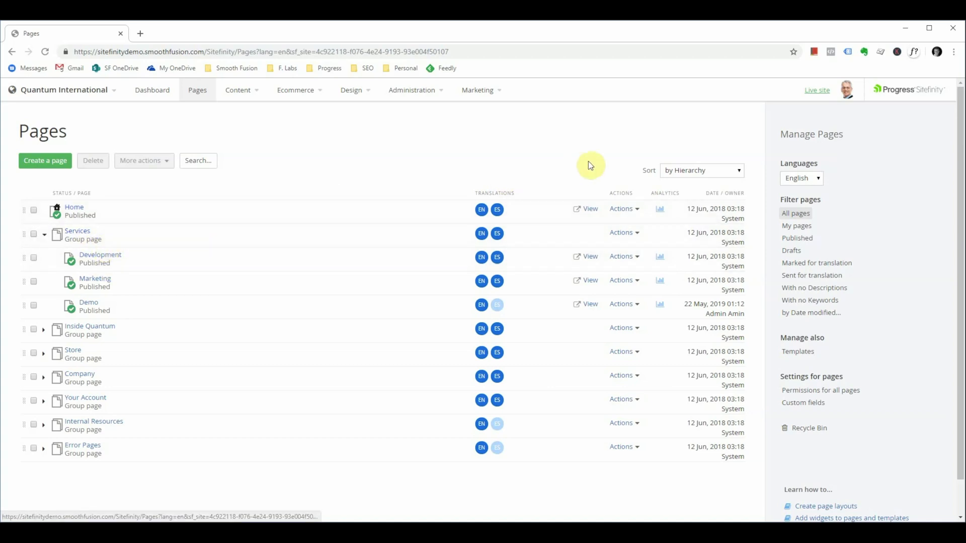
{"action": "mouse_move", "coordinate": [631, 213]}
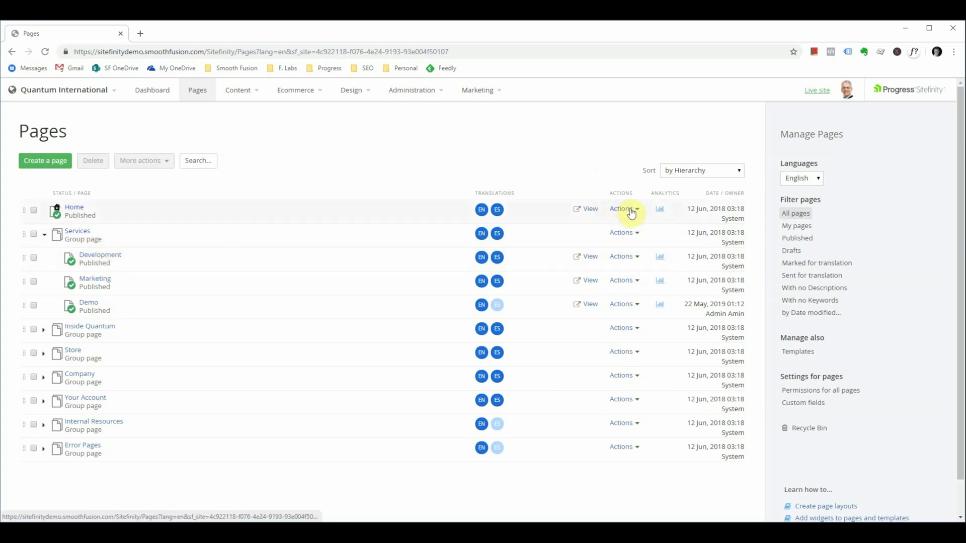
Open the Marketing page in the Sitefinity page editor
{"action": "left_click", "coordinate": [624, 209]}
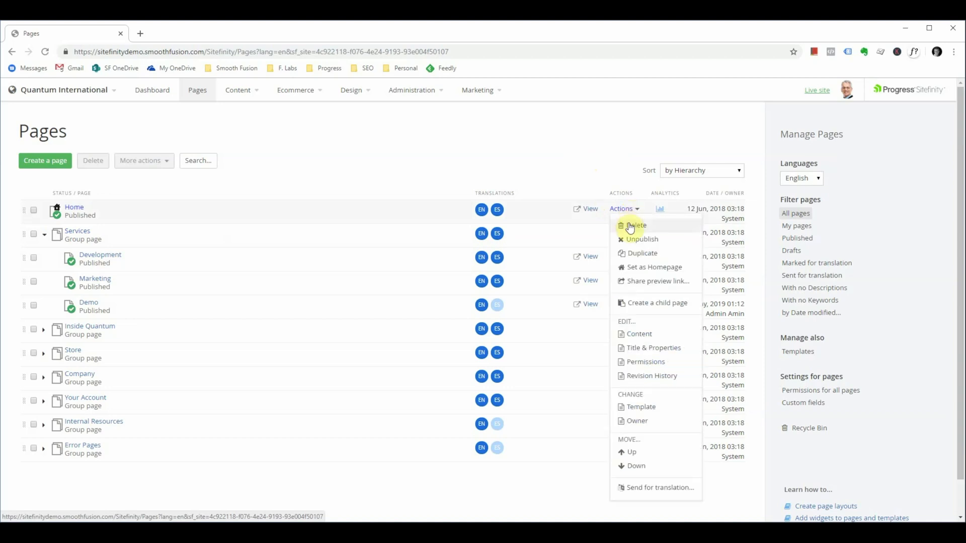
{"action": "mouse_move", "coordinate": [643, 253]}
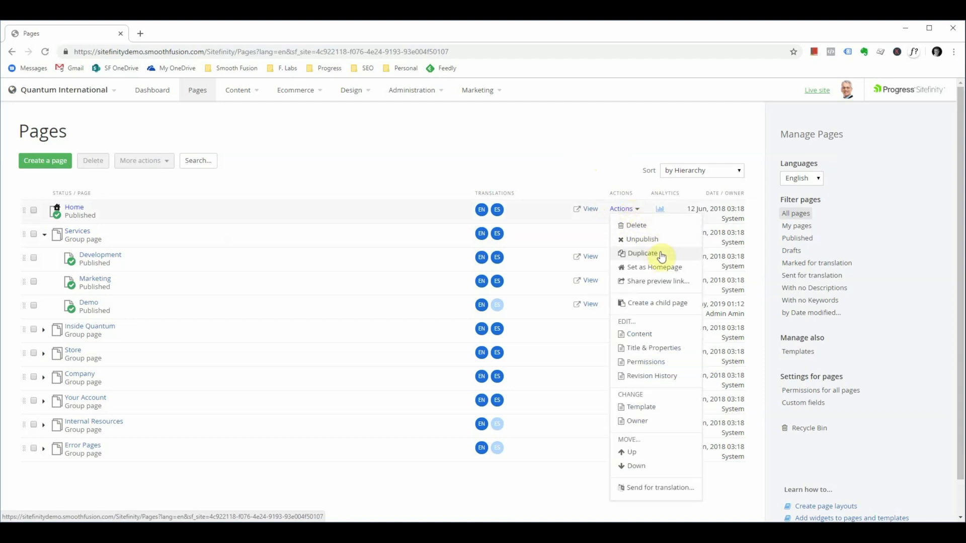
{"action": "mouse_move", "coordinate": [639, 334]}
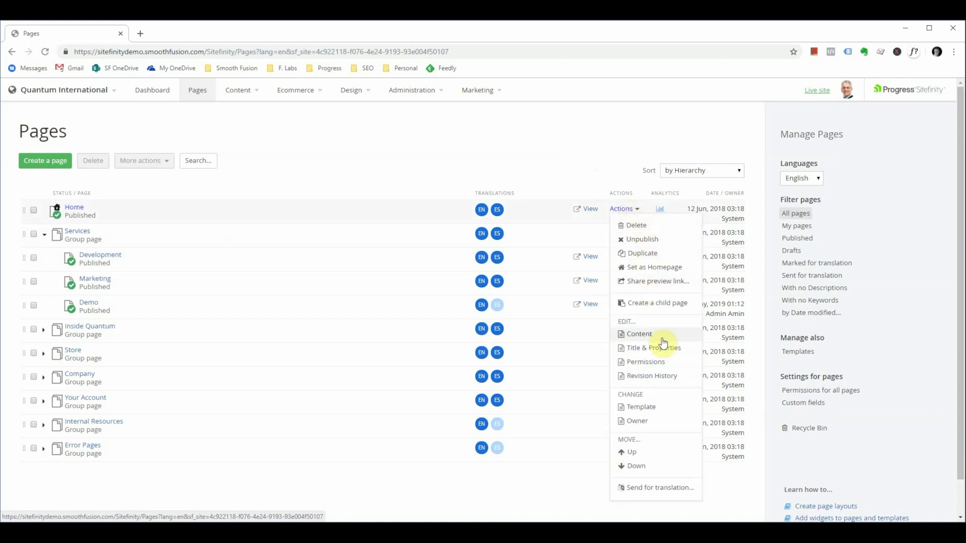
{"action": "mouse_move", "coordinate": [657, 354]}
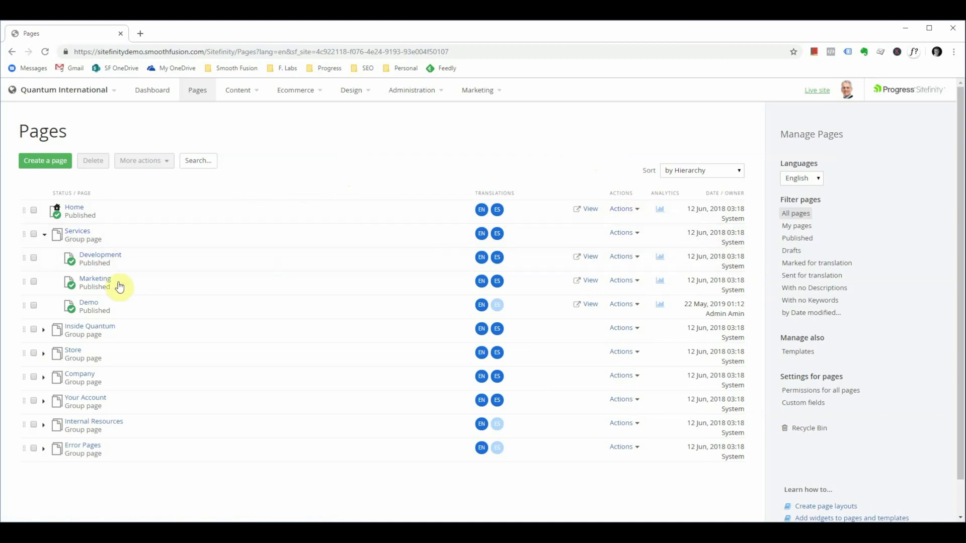
{"action": "left_click", "coordinate": [94, 278]}
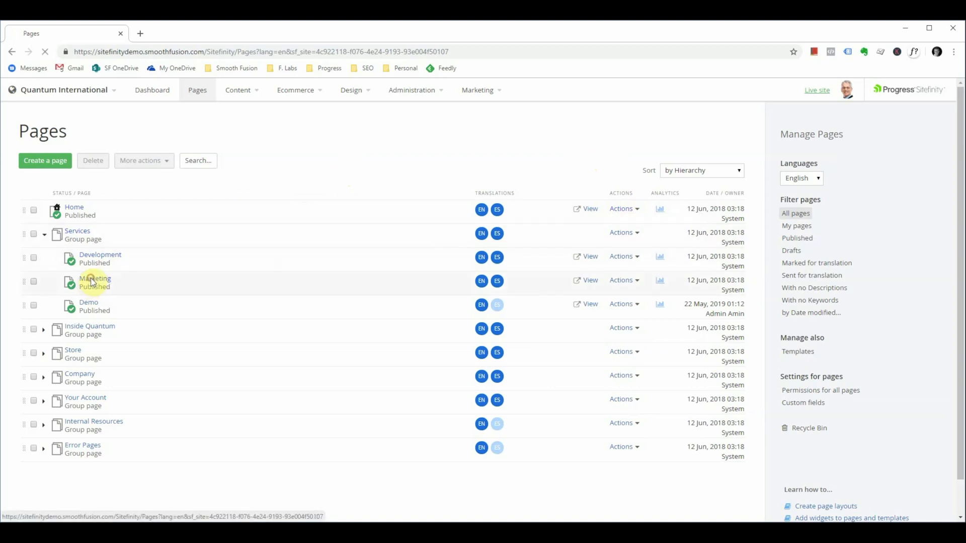
{"action": "left_click", "coordinate": [94, 279]}
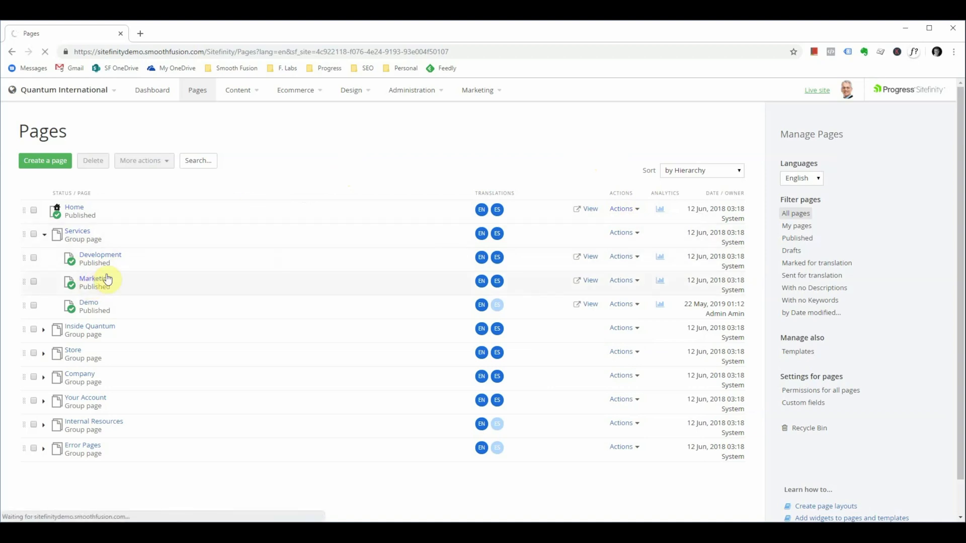
{"action": "left_click", "coordinate": [95, 278]}
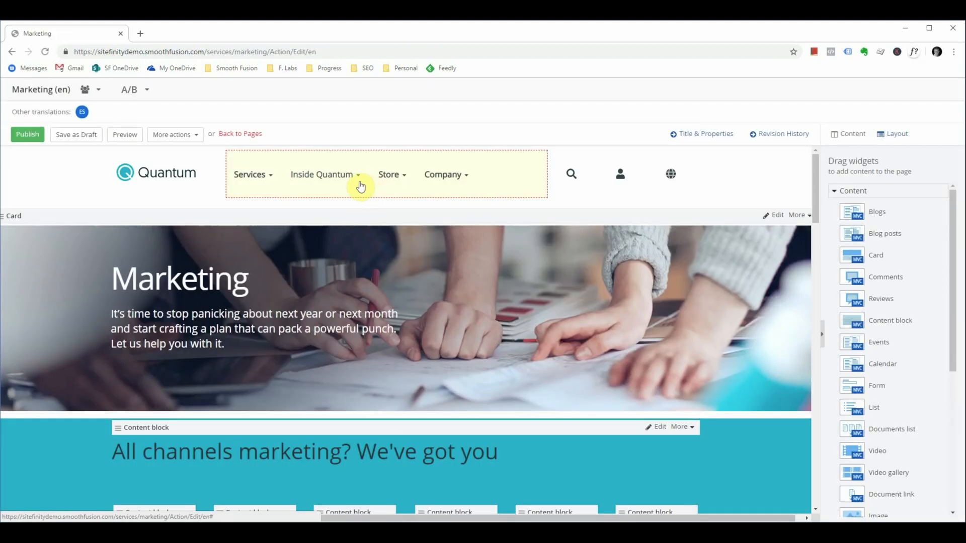
Scroll through the Marketing page and open the heading content block's editor
{"action": "scroll", "scroll_direction": "down", "scroll_amount": 3}
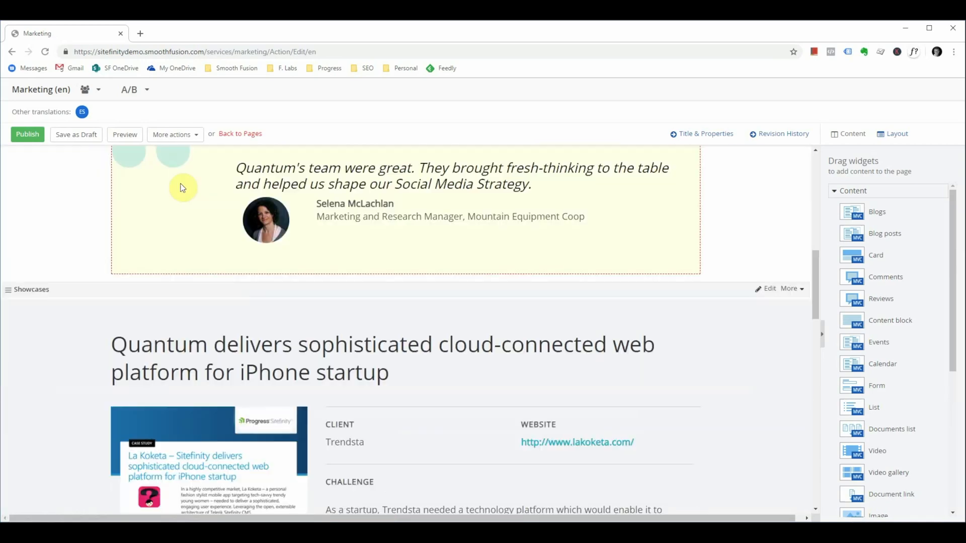
{"action": "scroll", "scroll_direction": "down", "scroll_amount": 3}
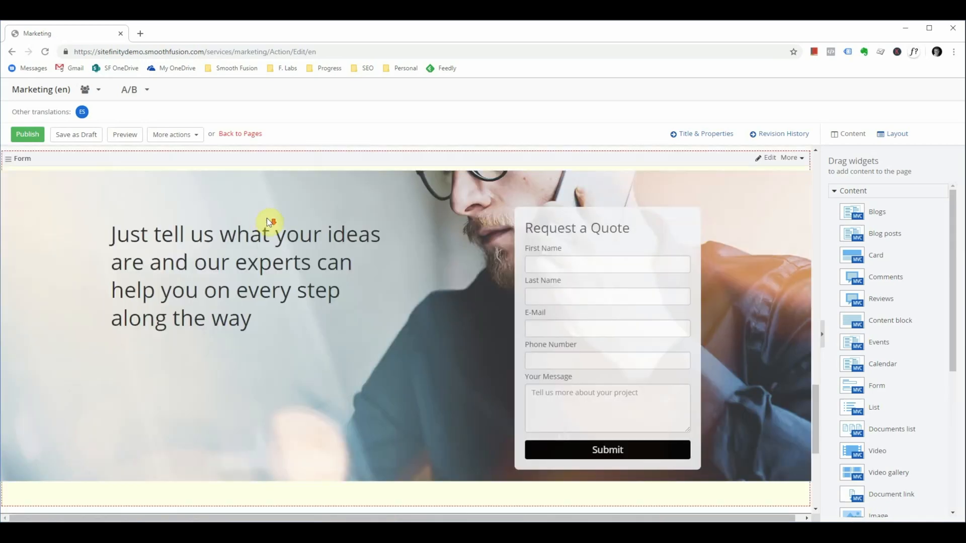
{"action": "scroll", "scroll_direction": "up", "scroll_amount": 3}
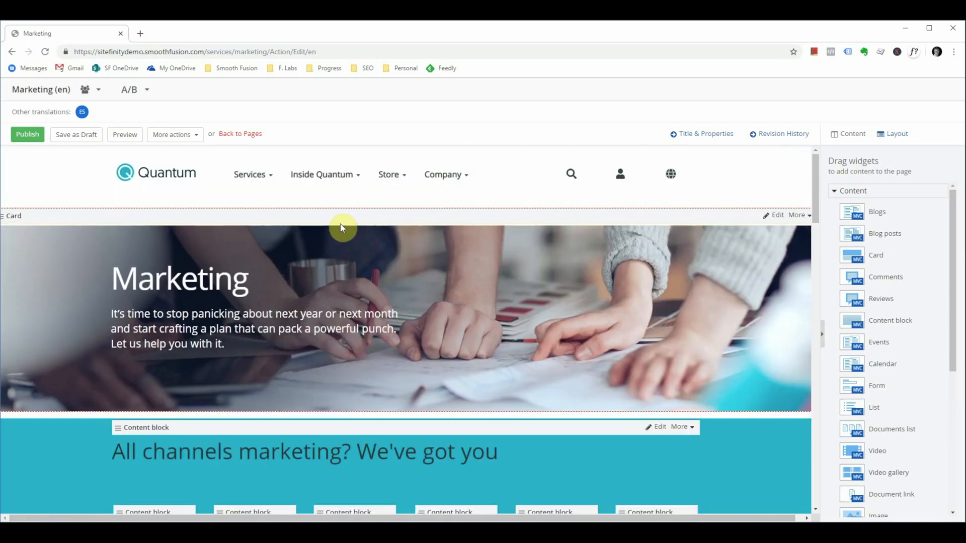
{"action": "mouse_move", "coordinate": [924, 40]}
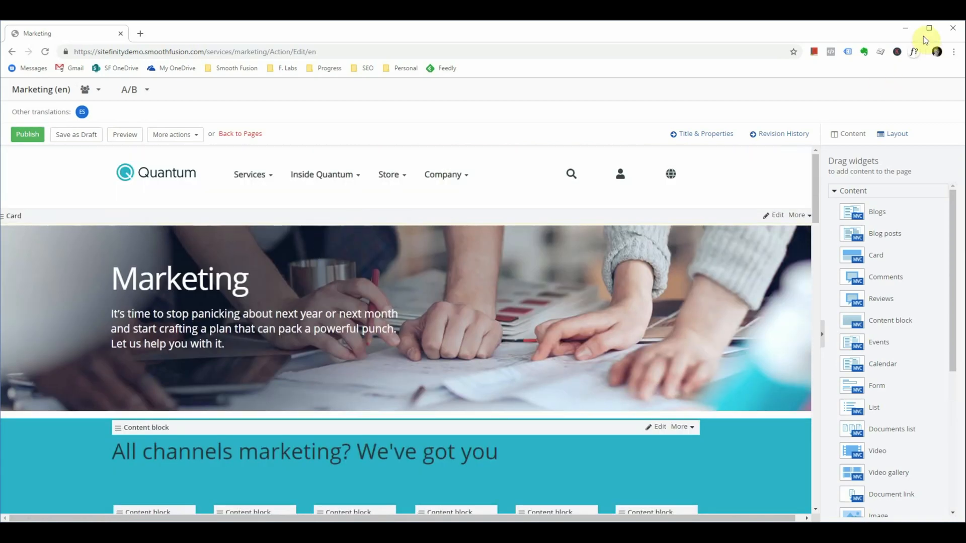
{"action": "scroll", "scroll_direction": "down", "scroll_amount": 3}
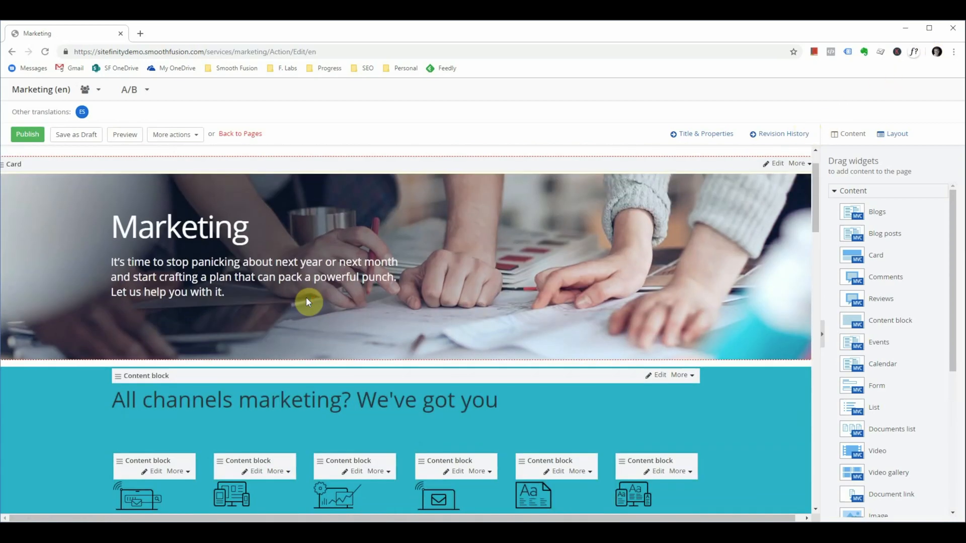
{"action": "mouse_move", "coordinate": [894, 232]}
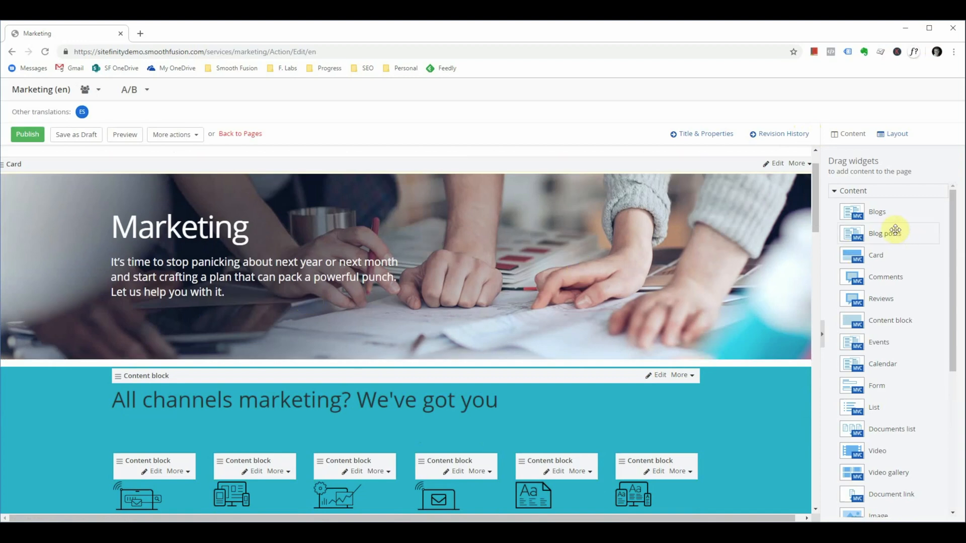
{"action": "scroll", "scroll_direction": "down", "scroll_amount": 3}
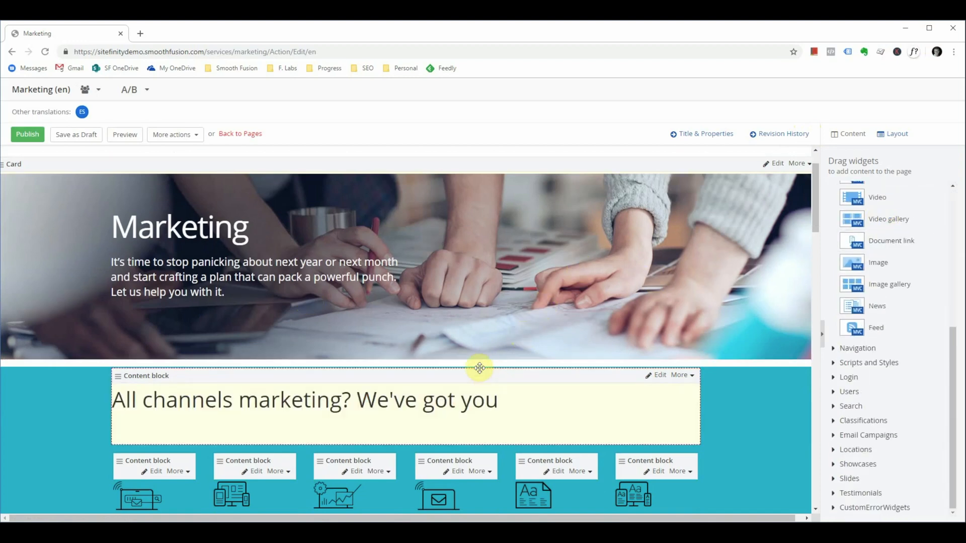
{"action": "mouse_move", "coordinate": [464, 357]}
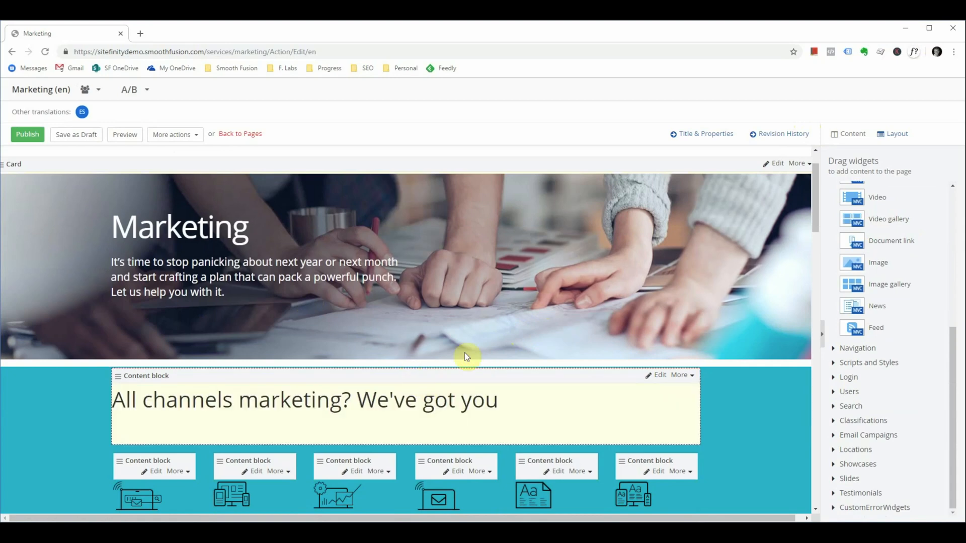
{"action": "scroll", "scroll_direction": "down", "scroll_amount": 3}
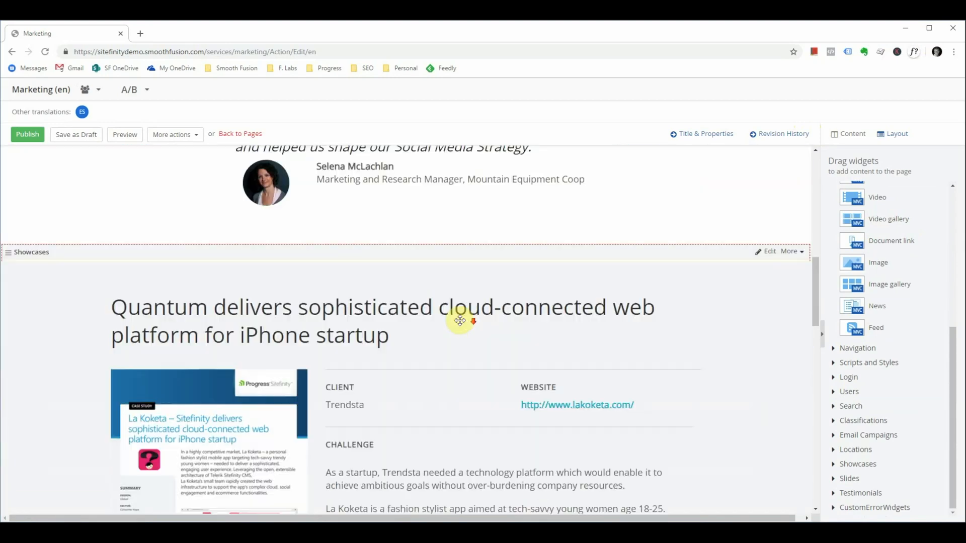
{"action": "scroll", "scroll_direction": "up", "scroll_amount": 3}
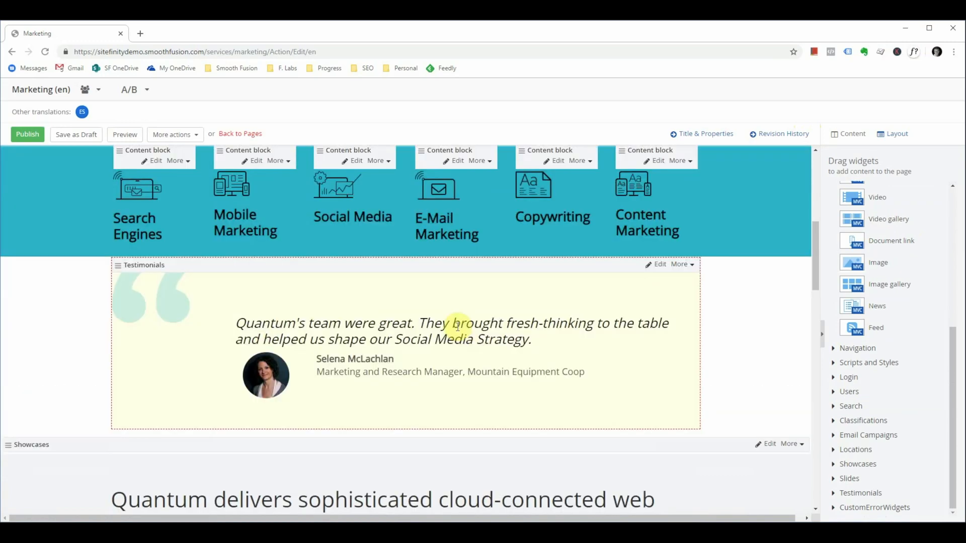
{"action": "scroll", "scroll_direction": "up", "scroll_amount": 3}
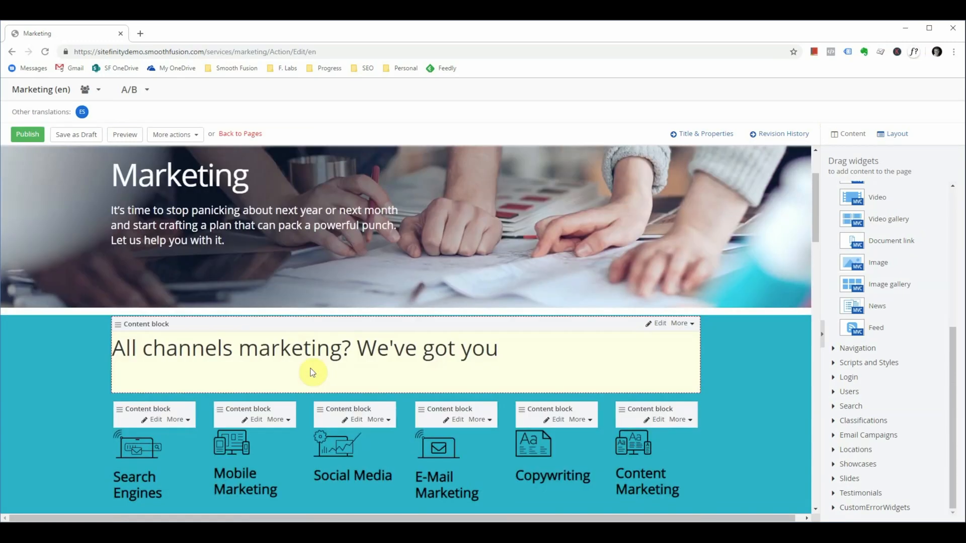
{"action": "scroll", "scroll_direction": "up", "scroll_amount": 3}
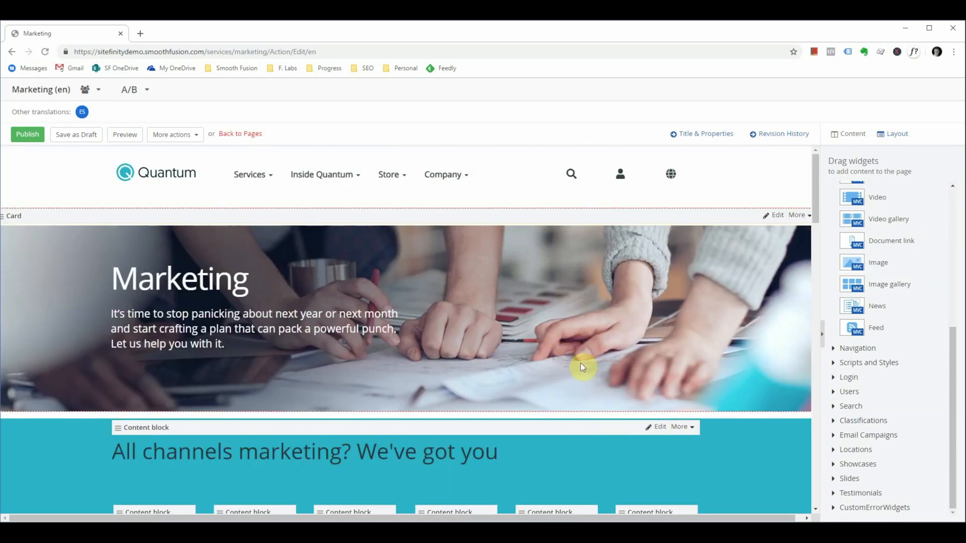
{"action": "scroll", "scroll_direction": "down", "scroll_amount": 3}
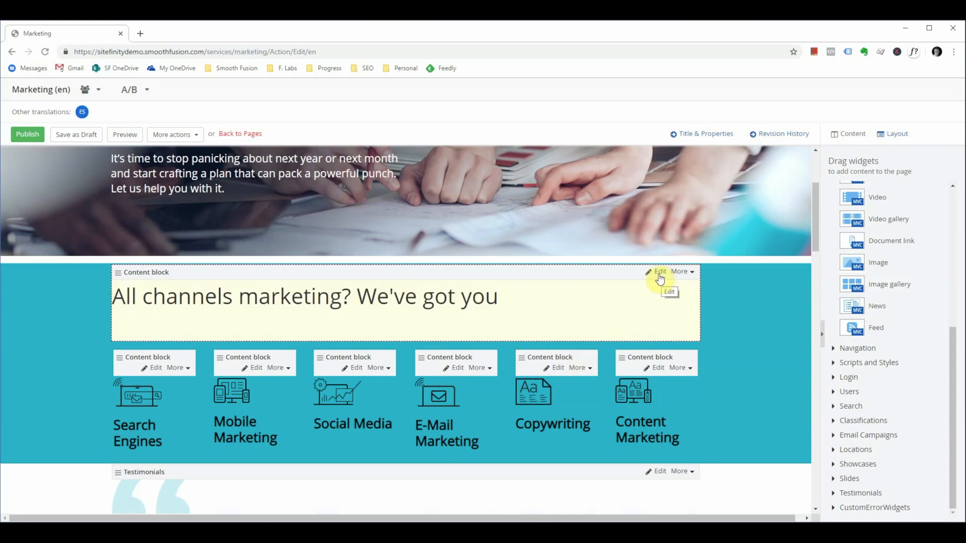
{"action": "left_click", "coordinate": [659, 272]}
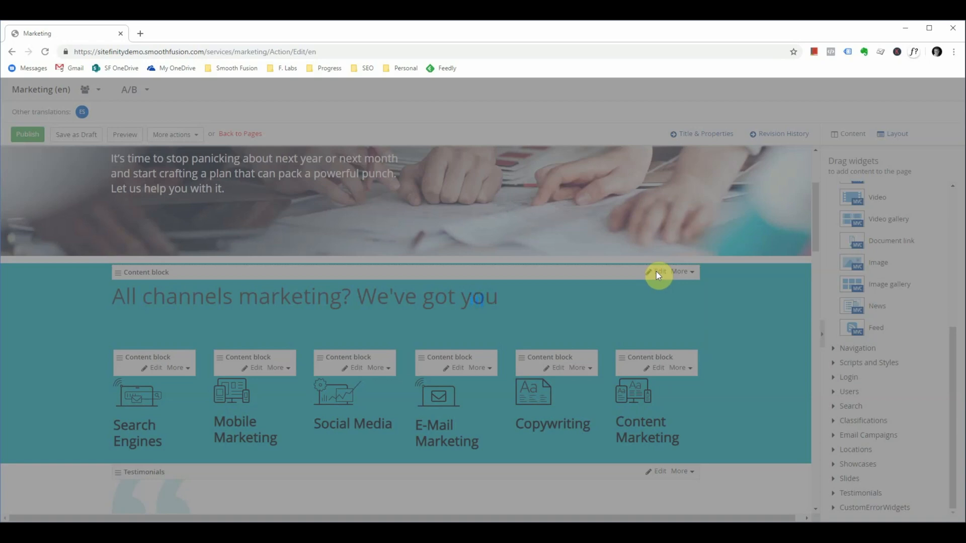
{"action": "mouse_move", "coordinate": [385, 248]}
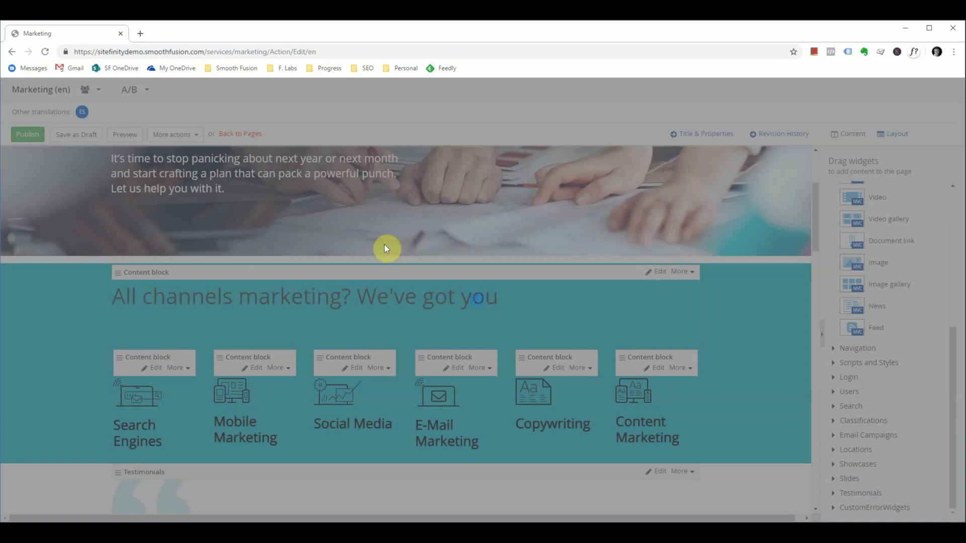
{"action": "mouse_move", "coordinate": [370, 261]}
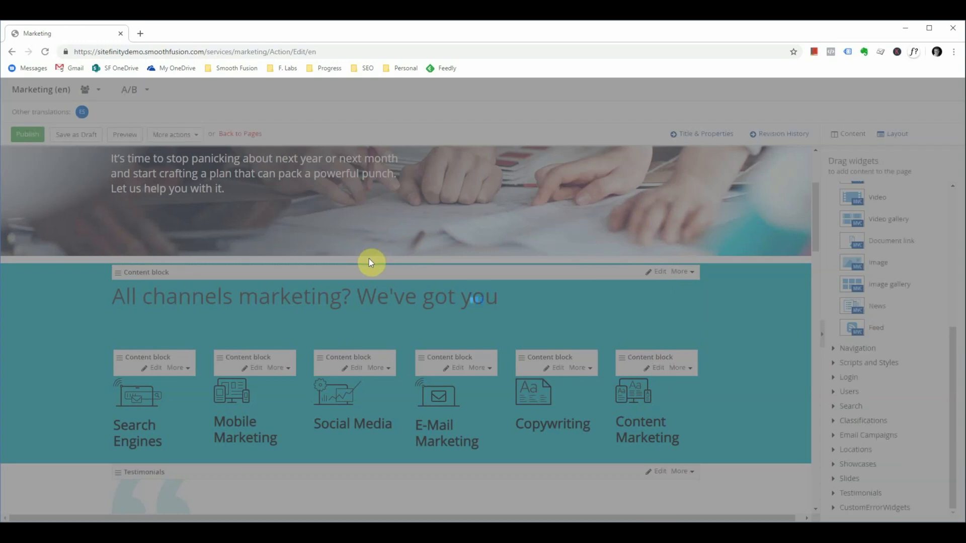
{"action": "left_click", "coordinate": [655, 272]}
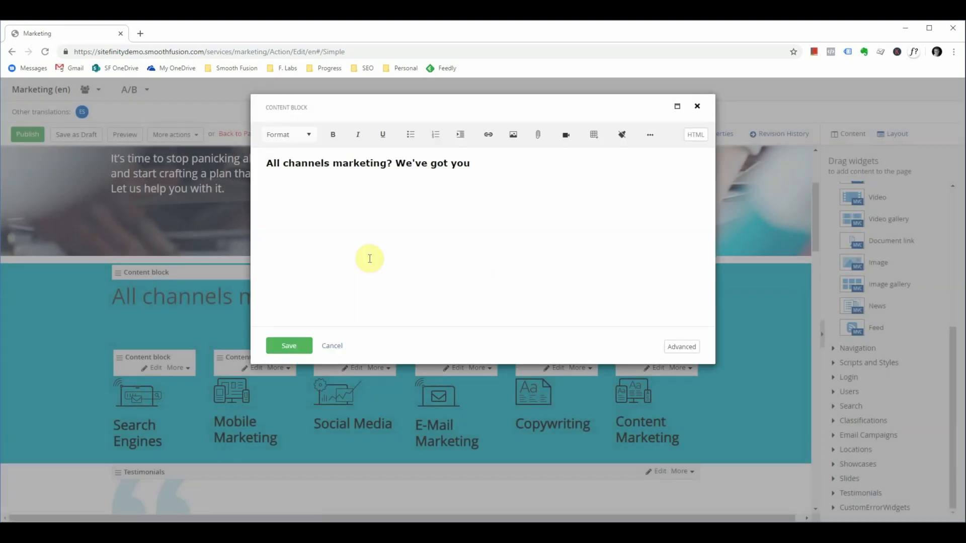
{"action": "mouse_move", "coordinate": [696, 134]}
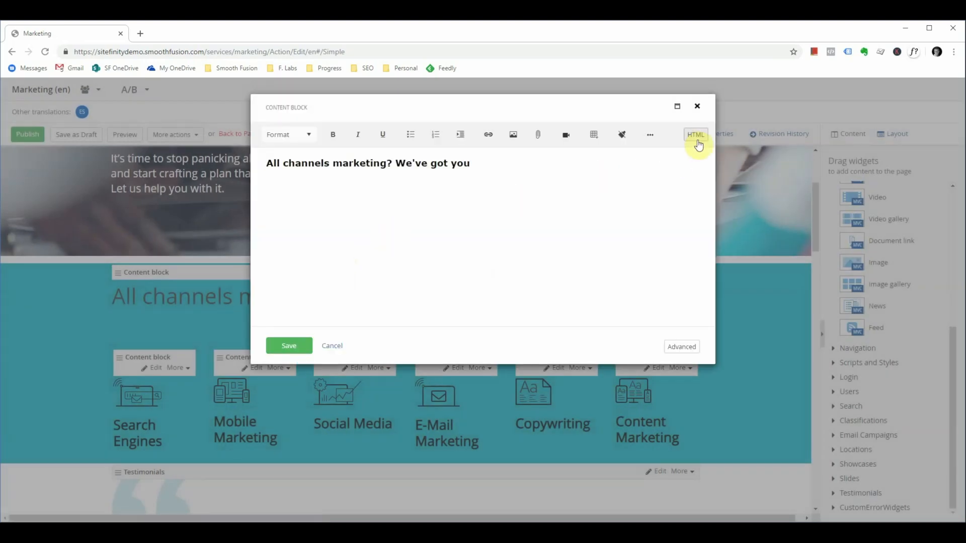
{"action": "mouse_move", "coordinate": [732, 131]}
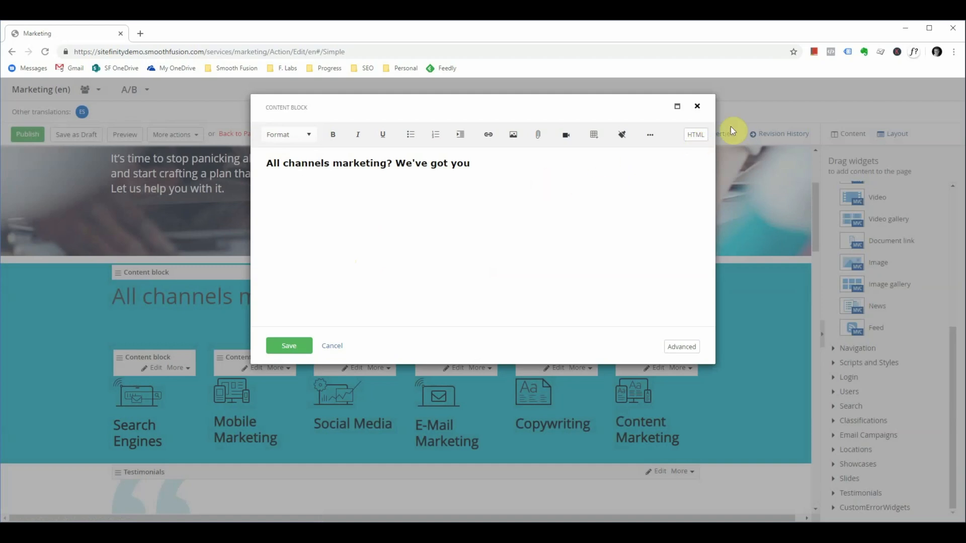
Inspect the heading's HTML source, return to formatted view, and type 'gfg'
{"action": "left_click", "coordinate": [695, 134]}
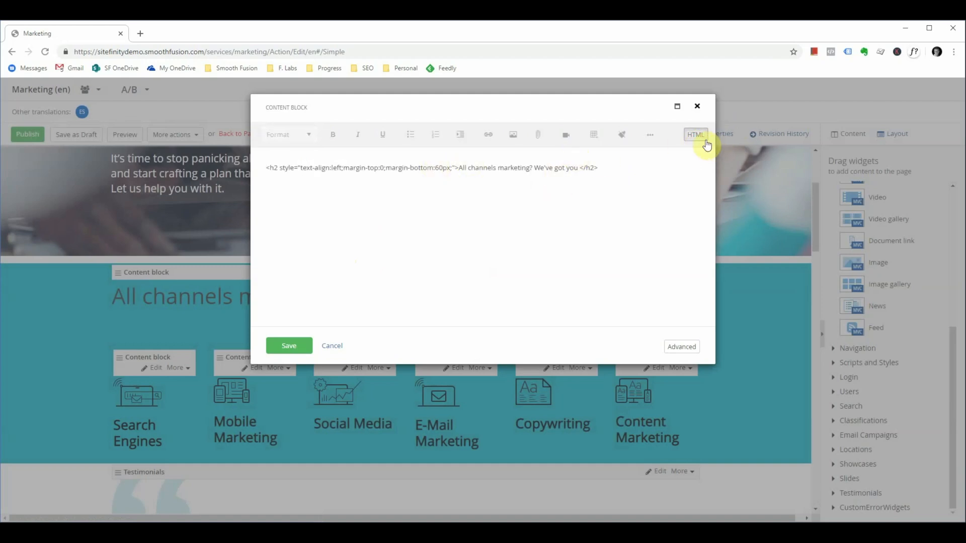
{"action": "left_click", "coordinate": [695, 134]}
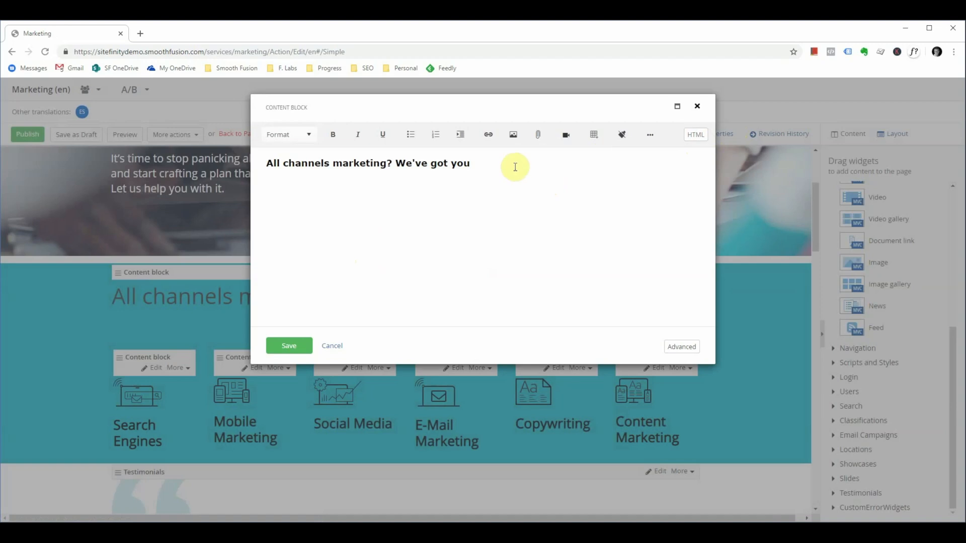
{"action": "type", "text": "gfg"}
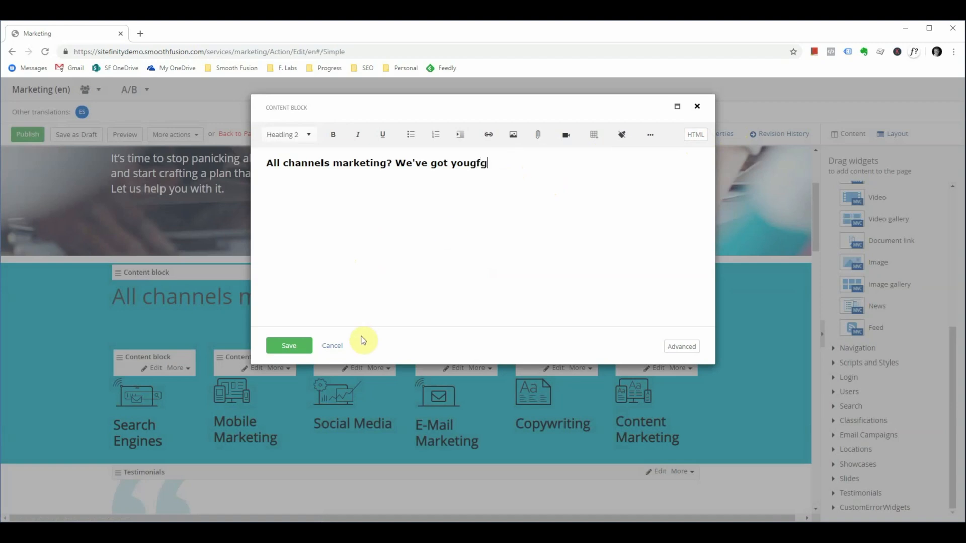
Save the heading as 'We've got yougfg' and preview the Marketing page in a new tab
{"action": "left_click", "coordinate": [288, 346]}
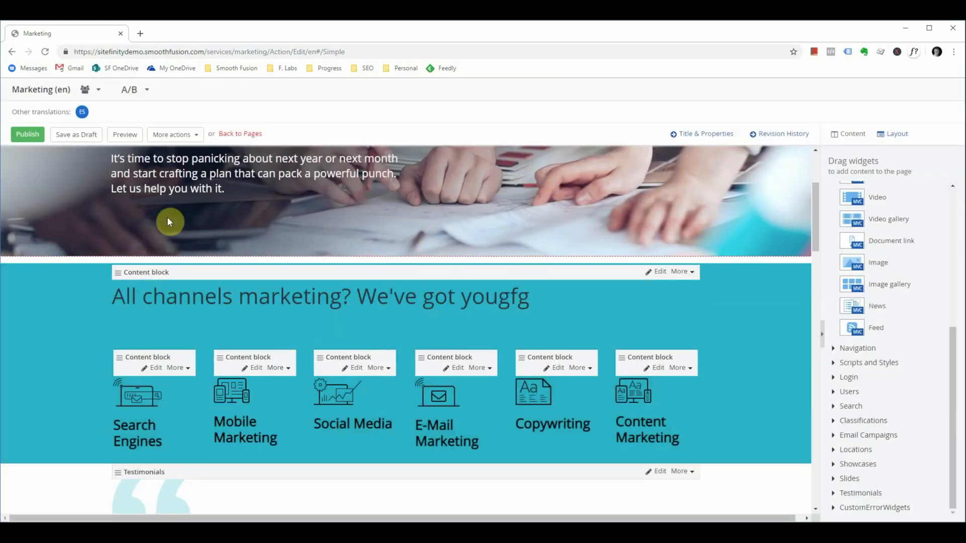
{"action": "mouse_move", "coordinate": [124, 134]}
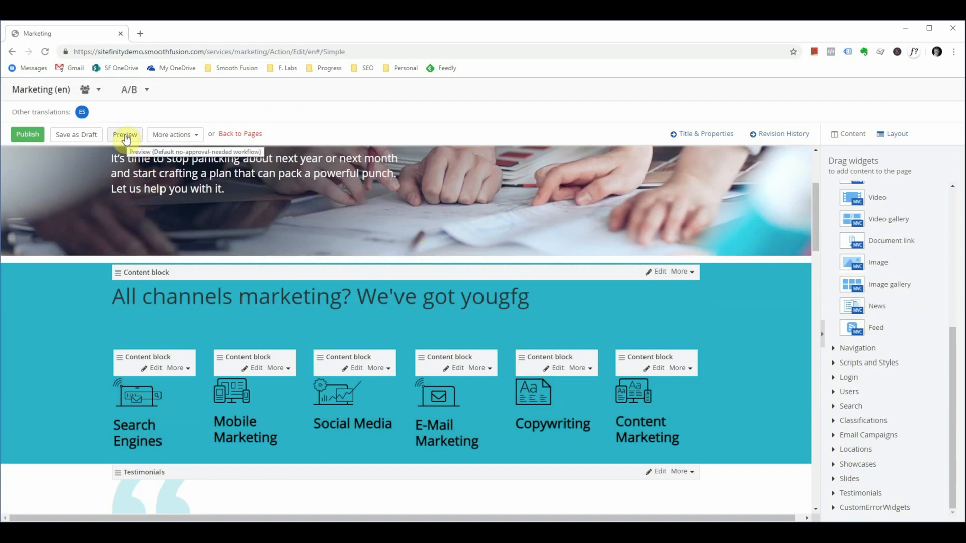
{"action": "left_click", "coordinate": [124, 134]}
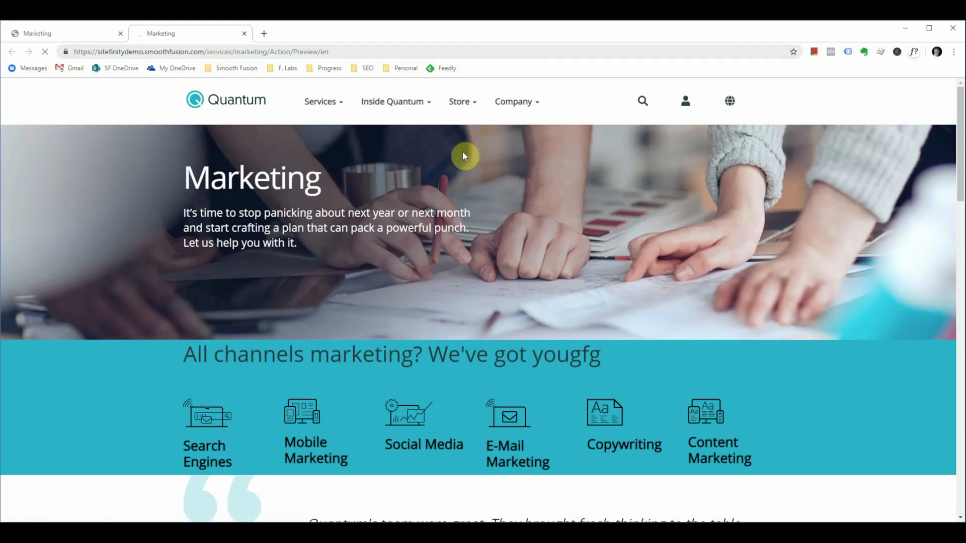
{"action": "double_click", "coordinate": [584, 354]}
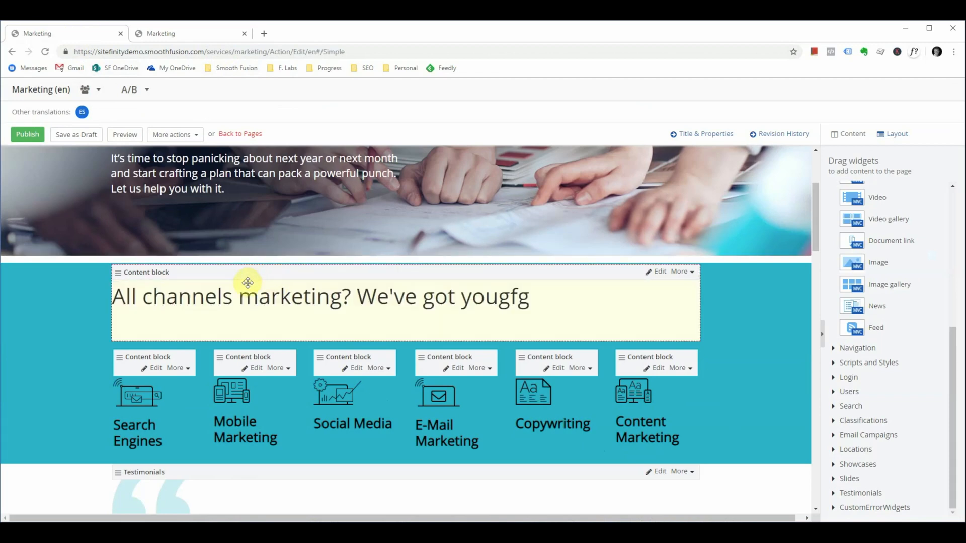
Scroll down the Marketing page editor toward the Testimonials section
{"action": "scroll", "scroll_direction": "down", "scroll_amount": 3}
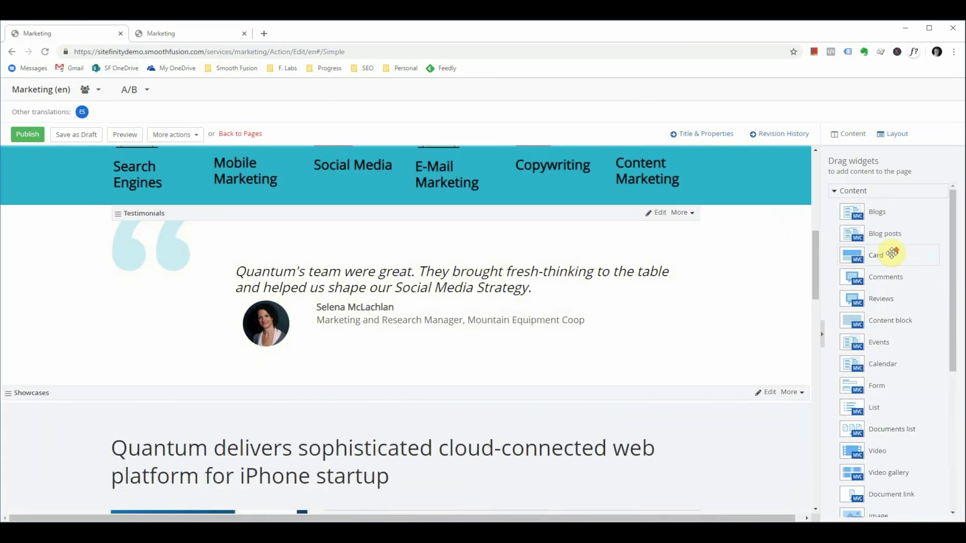
{"action": "mouse_move", "coordinate": [890, 320]}
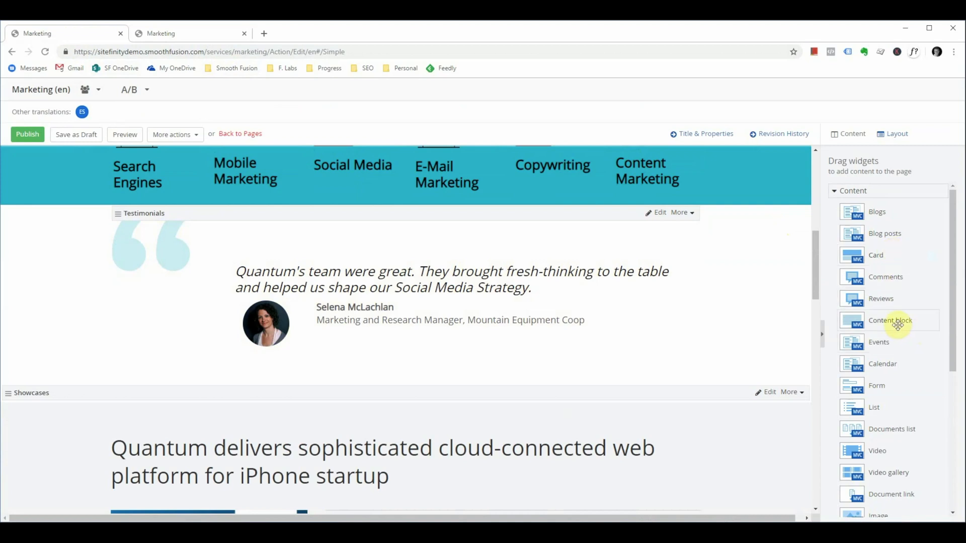
{"action": "mouse_move", "coordinate": [890, 323]}
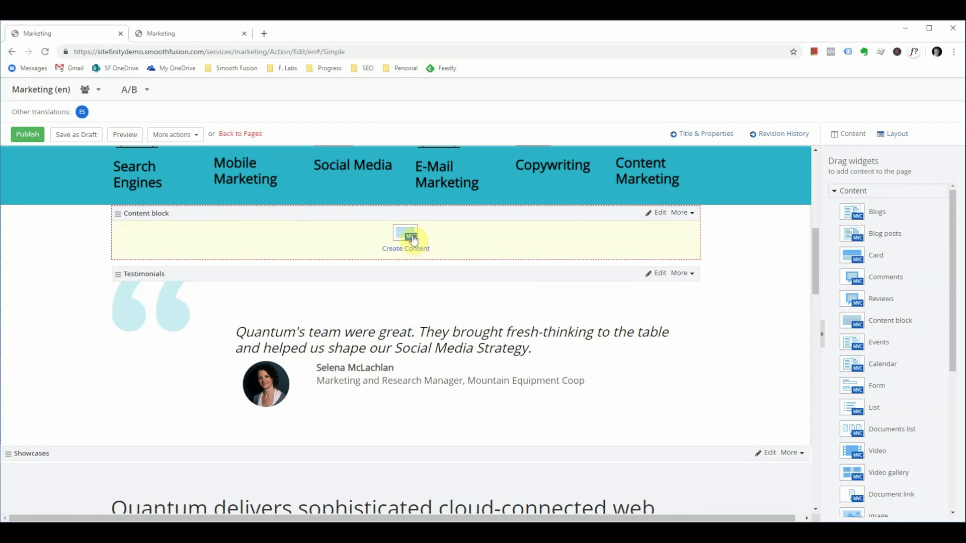
Fill the new content block with placeholder text 'rgdfg' and save it
{"action": "left_click", "coordinate": [405, 240]}
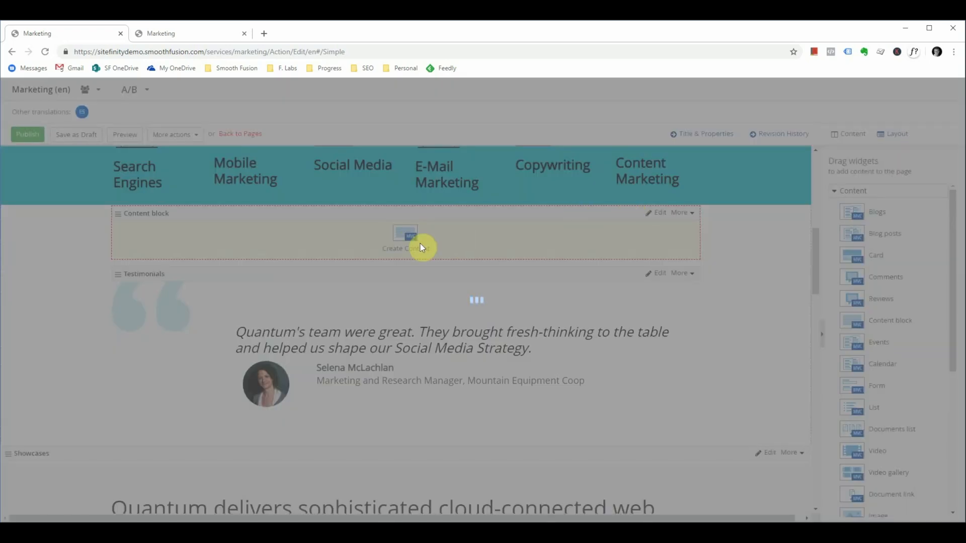
{"action": "left_click", "coordinate": [405, 248]}
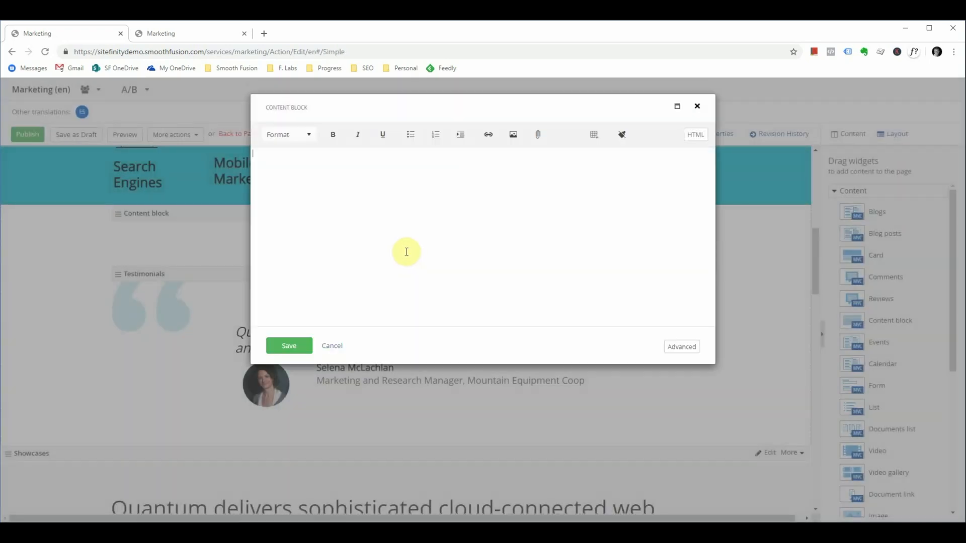
{"action": "type", "text": "rgdfg"}
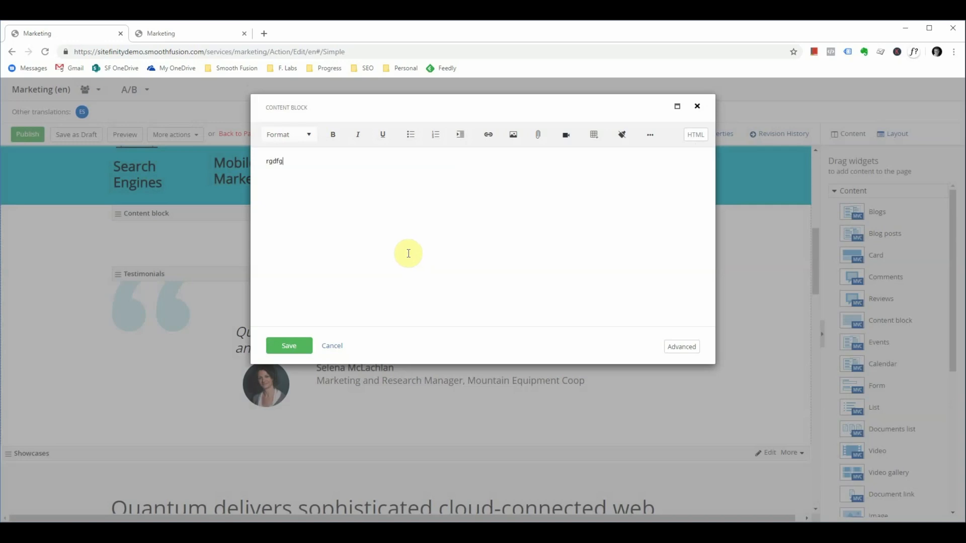
{"action": "left_click", "coordinate": [289, 346]}
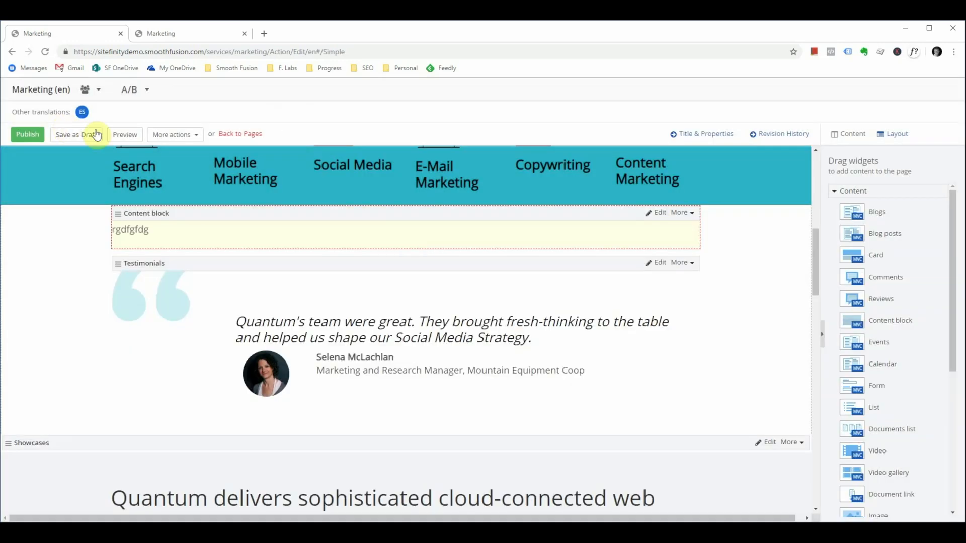
{"action": "left_click", "coordinate": [124, 135]}
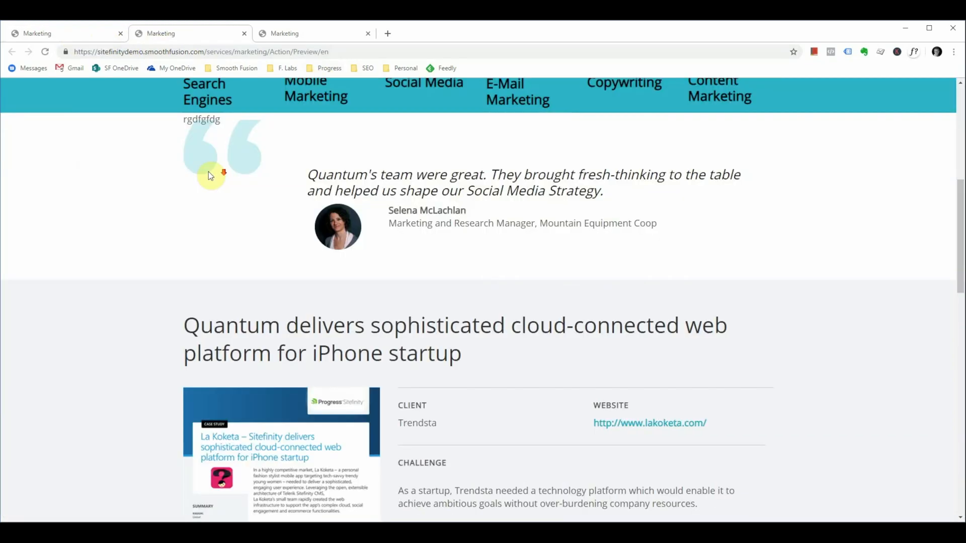
{"action": "mouse_move", "coordinate": [211, 125]}
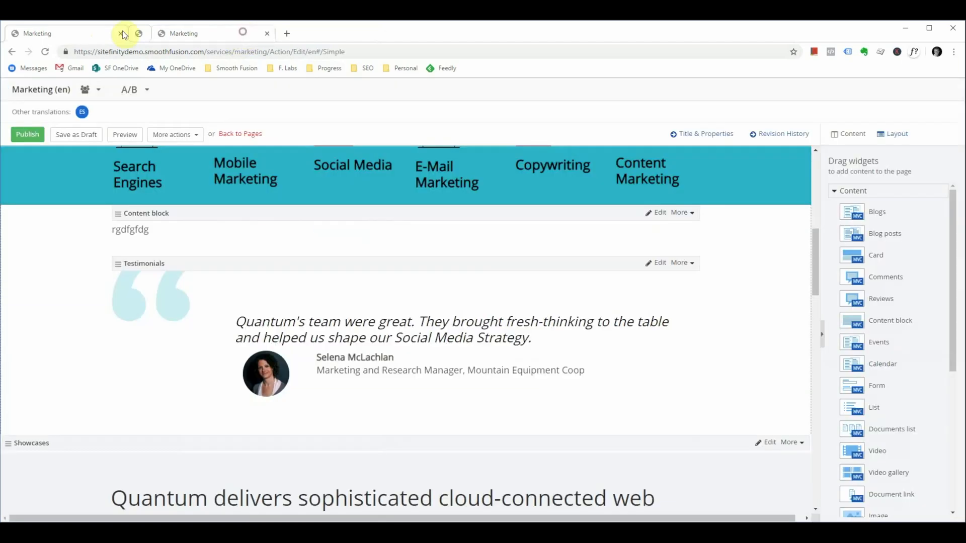
{"action": "scroll", "scroll_direction": "down", "scroll_amount": 3}
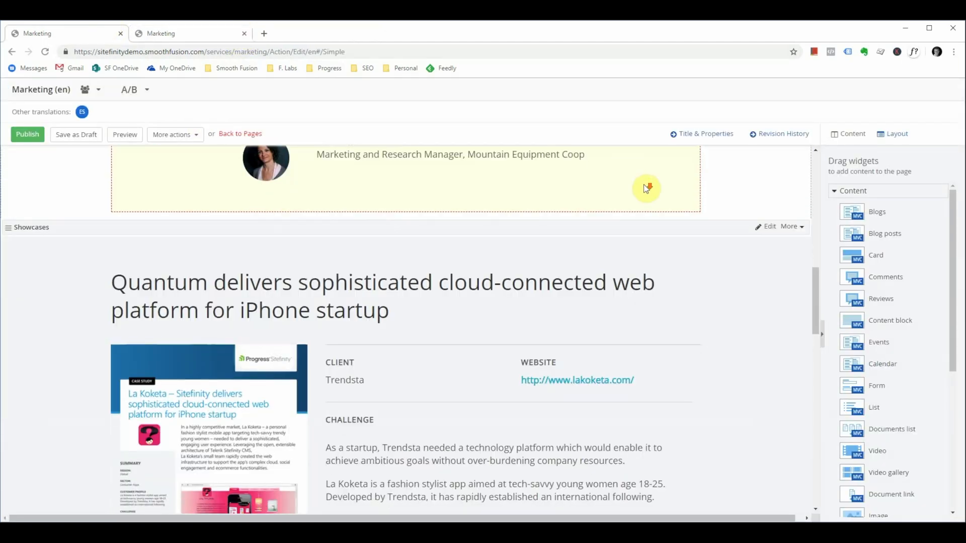
{"action": "scroll", "scroll_direction": "down", "scroll_amount": 3}
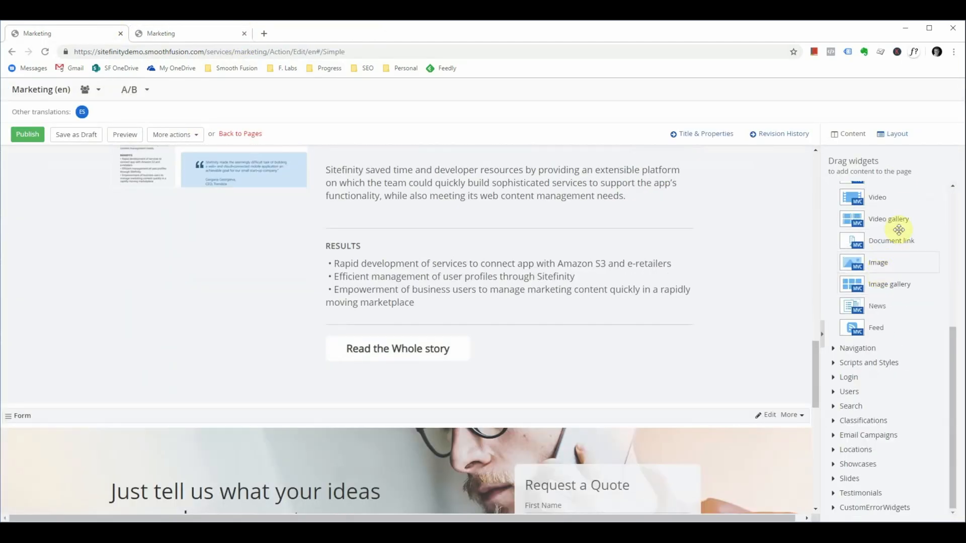
Switch the editor side panel to Layout mode to show the grid widgets
{"action": "left_click", "coordinate": [895, 134]}
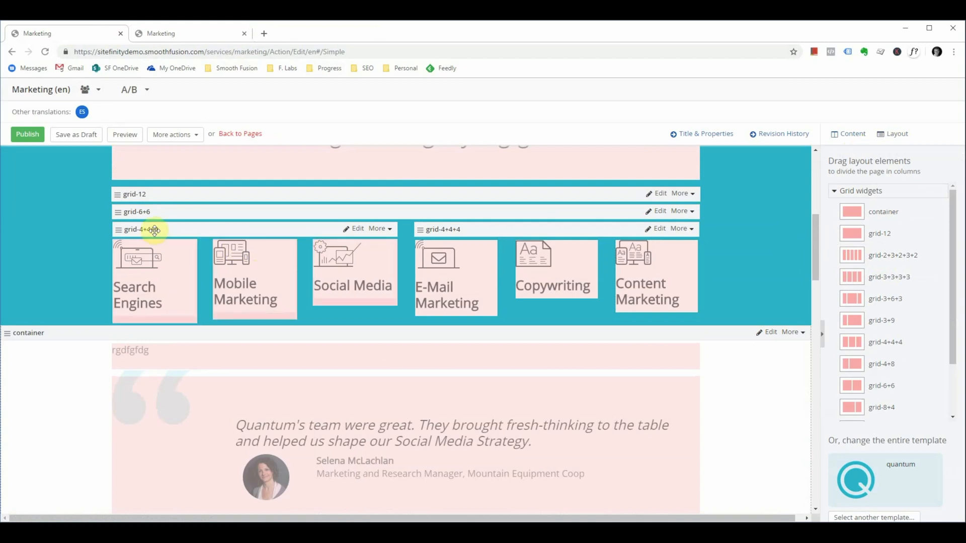
{"action": "mouse_move", "coordinate": [271, 230]}
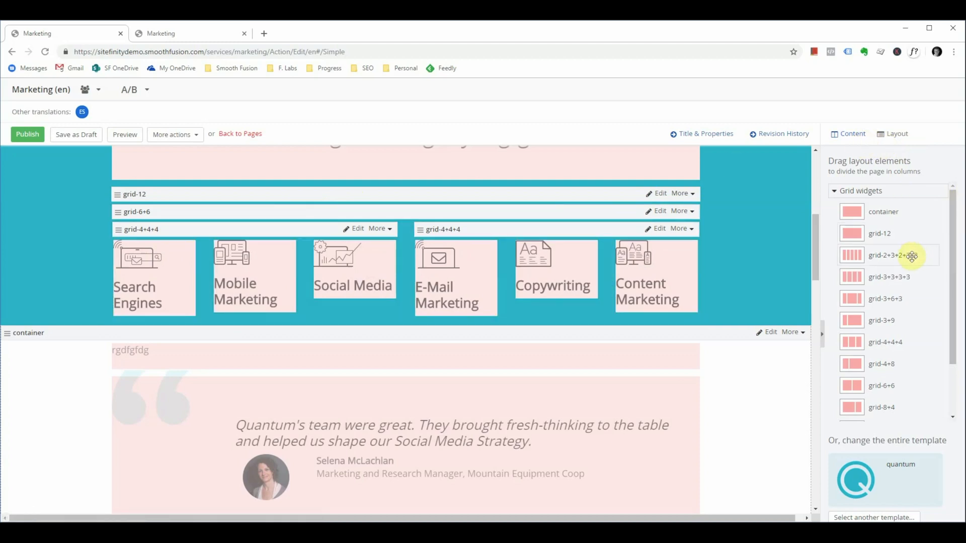
{"action": "mouse_move", "coordinate": [899, 236]}
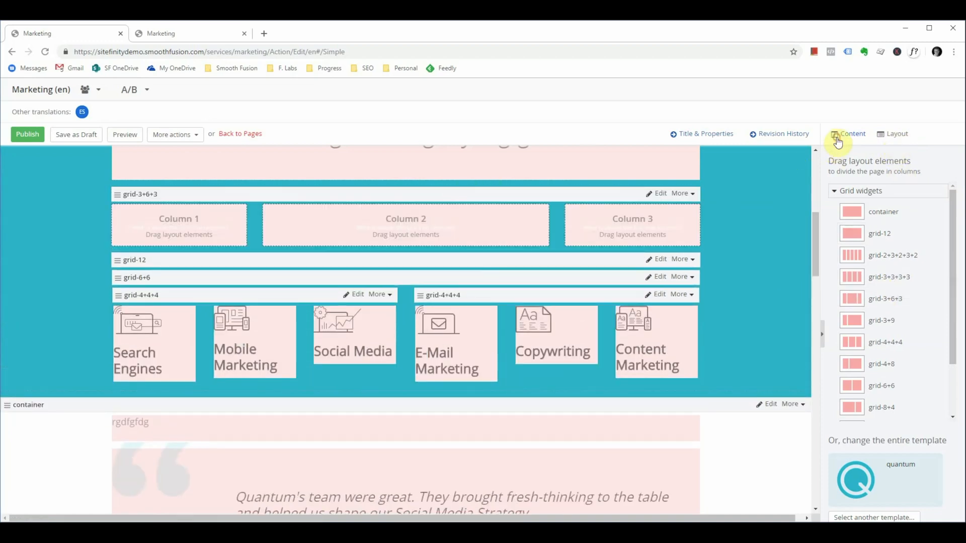
Switch the side panel back to Content widgets and scroll through the page
{"action": "left_click", "coordinate": [852, 134]}
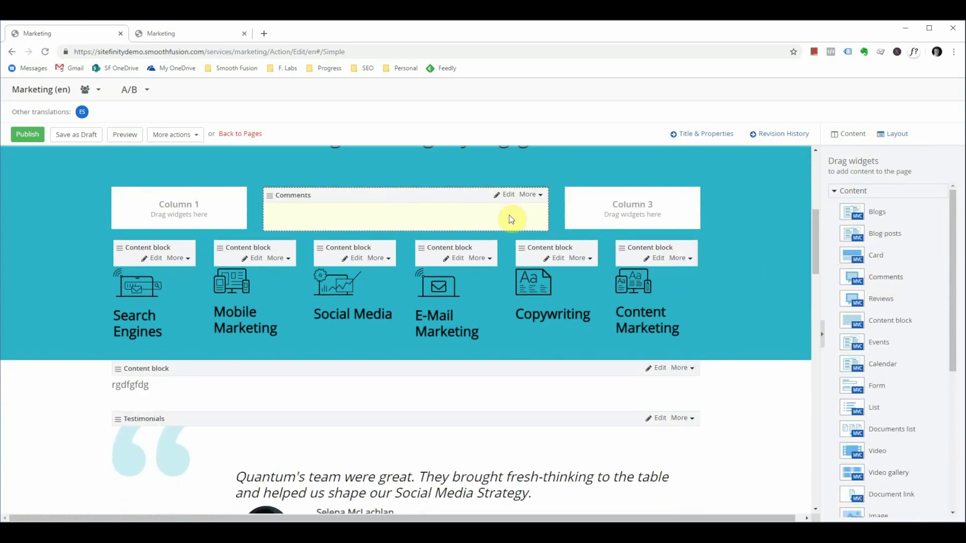
{"action": "mouse_move", "coordinate": [496, 214]}
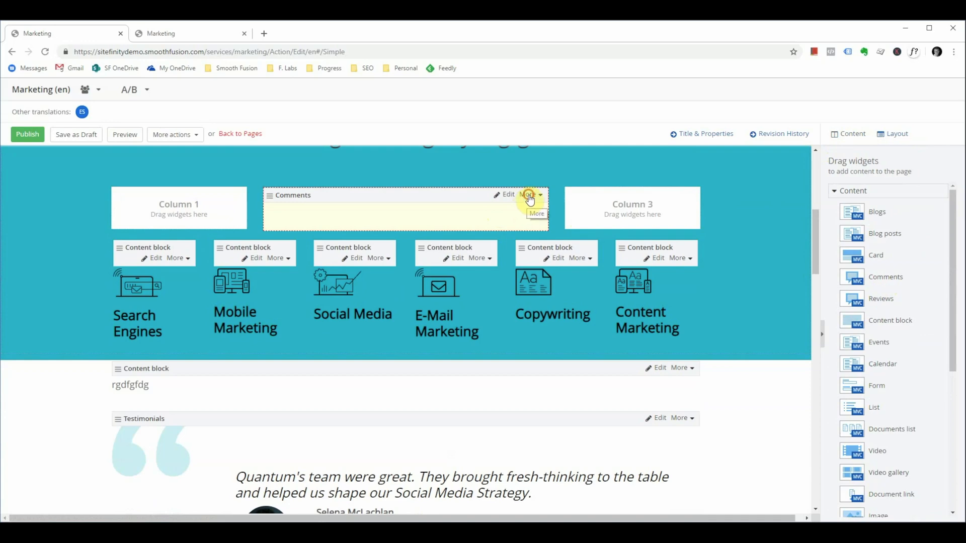
{"action": "scroll", "scroll_direction": "down", "scroll_amount": 3}
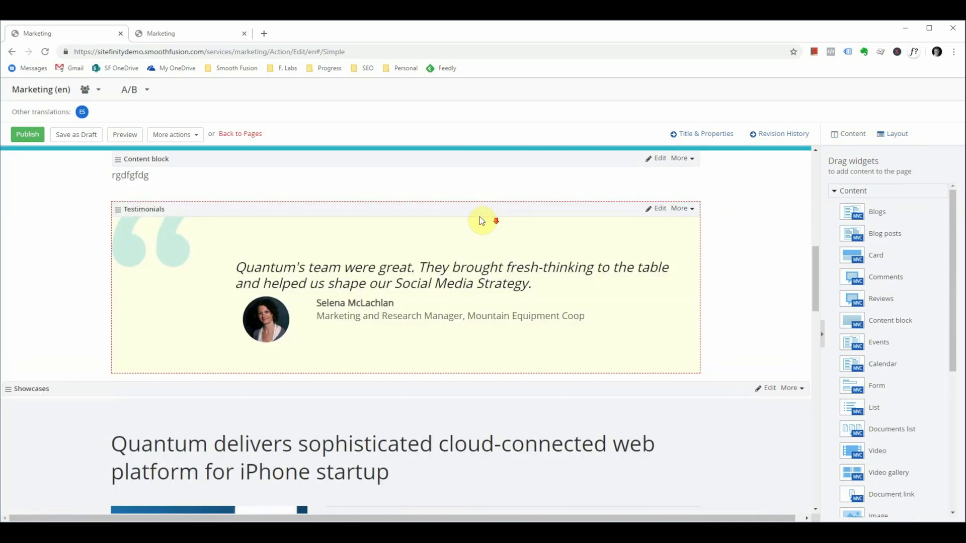
{"action": "scroll", "scroll_direction": "down", "scroll_amount": 3}
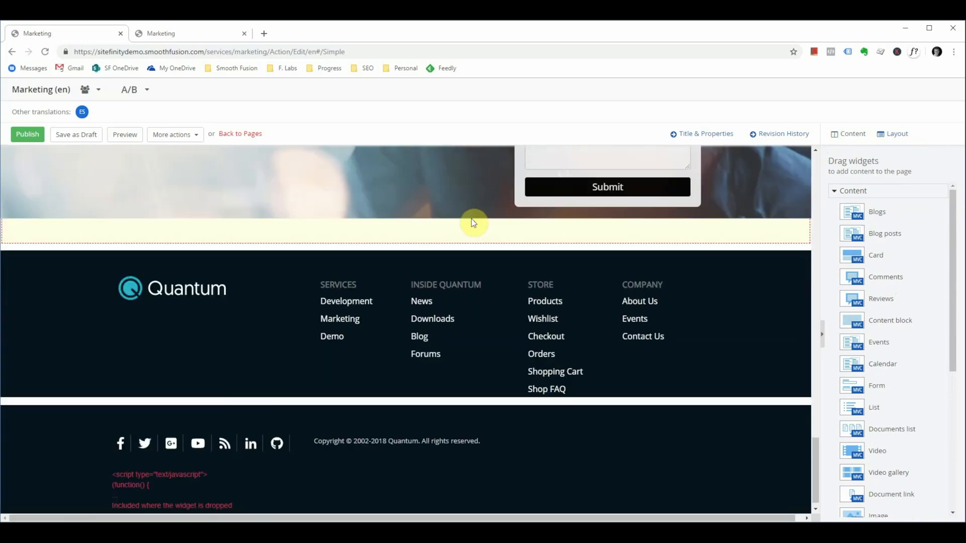
{"action": "scroll", "scroll_direction": "up", "scroll_amount": 3}
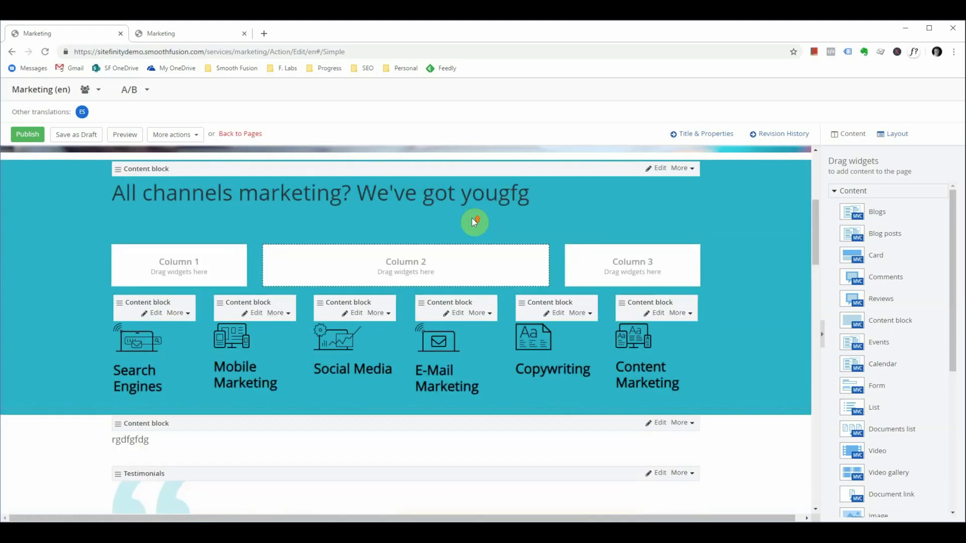
{"action": "scroll", "scroll_direction": "up", "scroll_amount": 3}
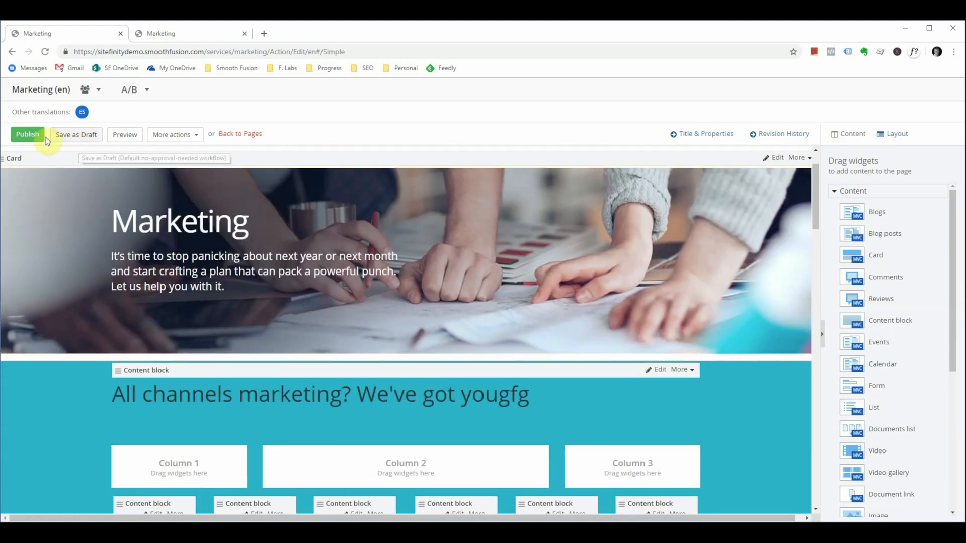
{"action": "mouse_move", "coordinate": [92, 142]}
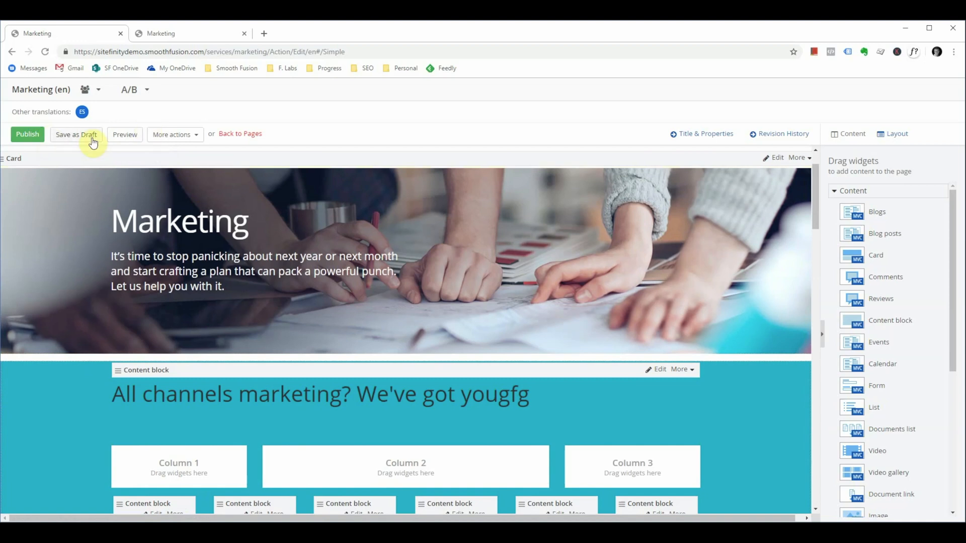
{"action": "mouse_move", "coordinate": [77, 135]}
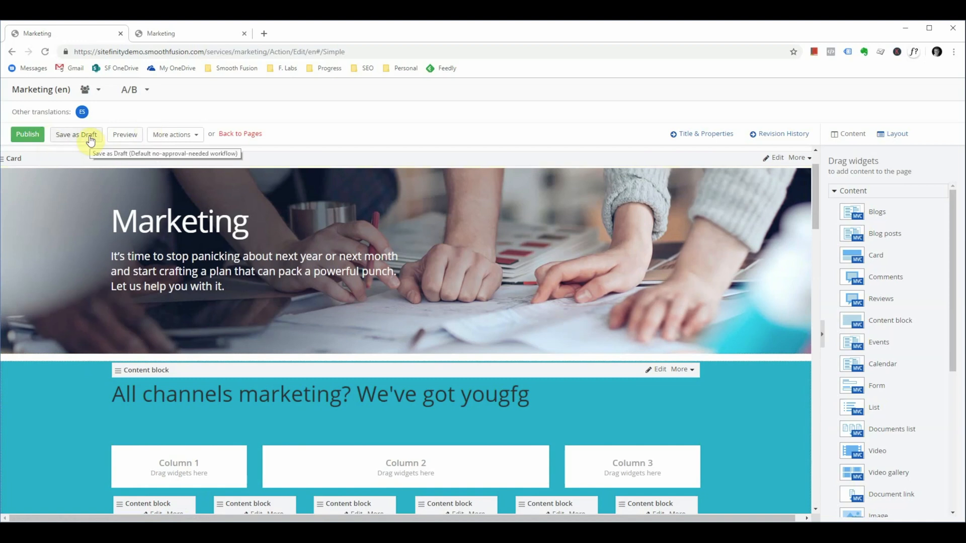
{"action": "mouse_move", "coordinate": [183, 139]}
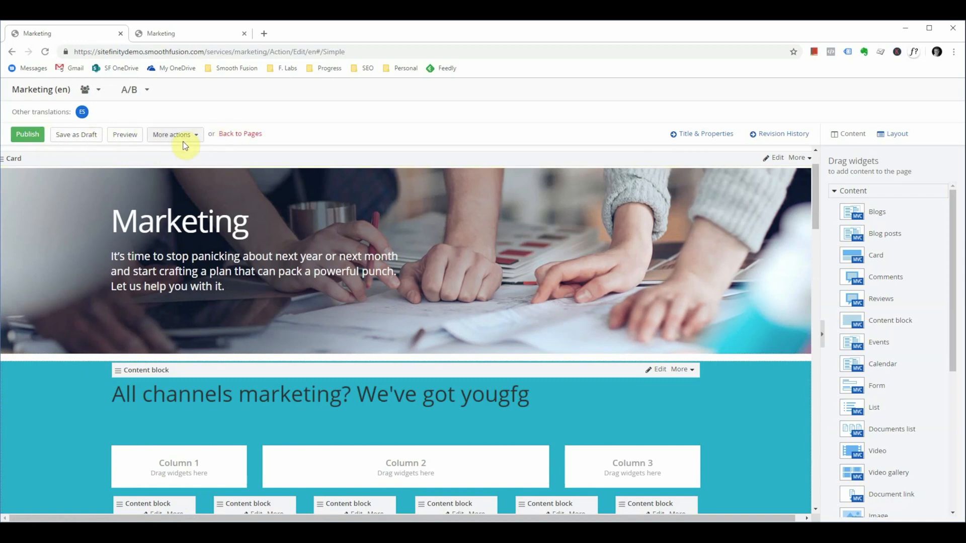
{"action": "left_click", "coordinate": [175, 135]}
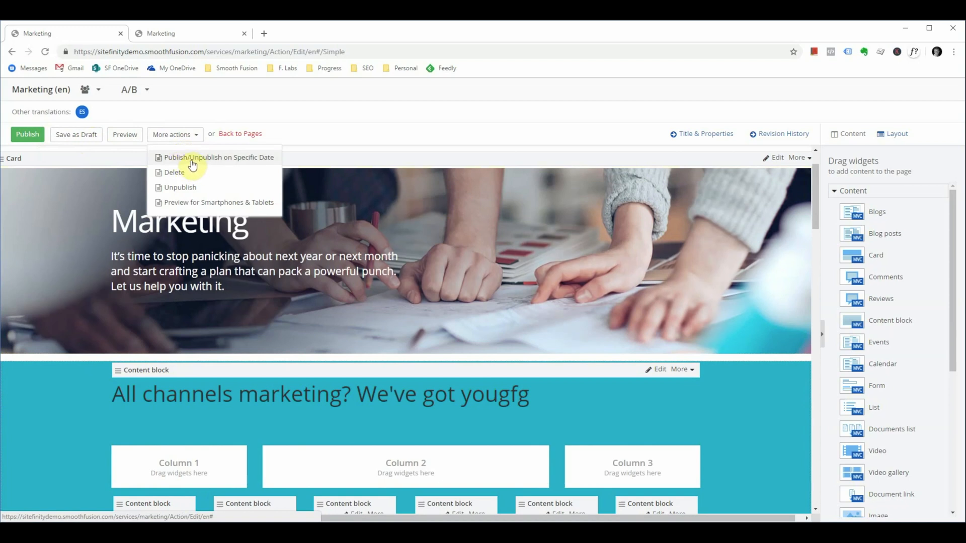
{"action": "mouse_move", "coordinate": [538, 143]}
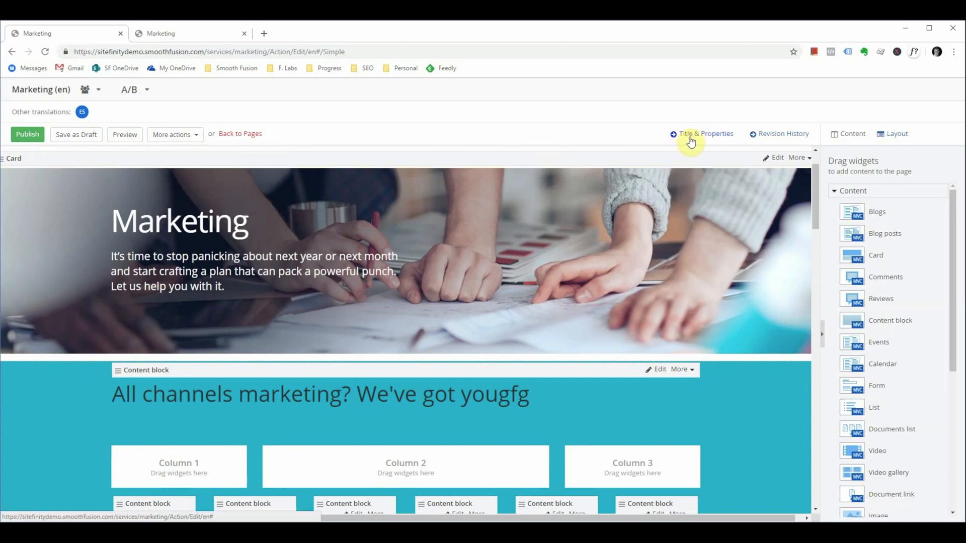
{"action": "left_click", "coordinate": [705, 134]}
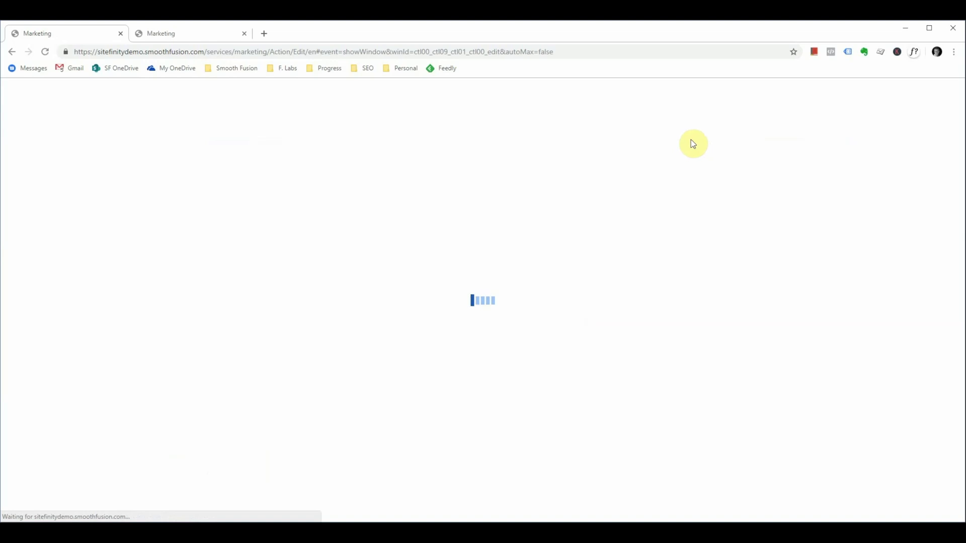
{"action": "mouse_move", "coordinate": [676, 137]}
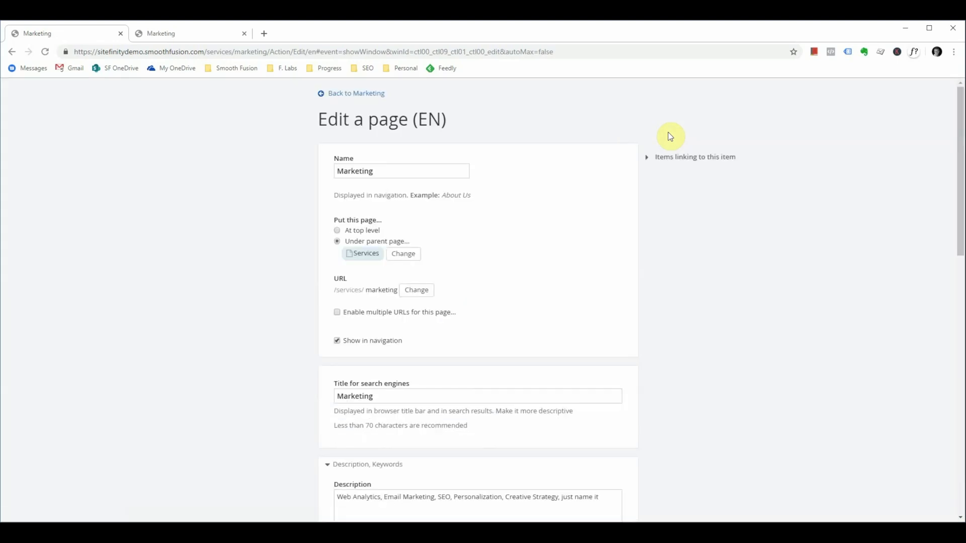
{"action": "scroll", "scroll_direction": "down", "scroll_amount": 3}
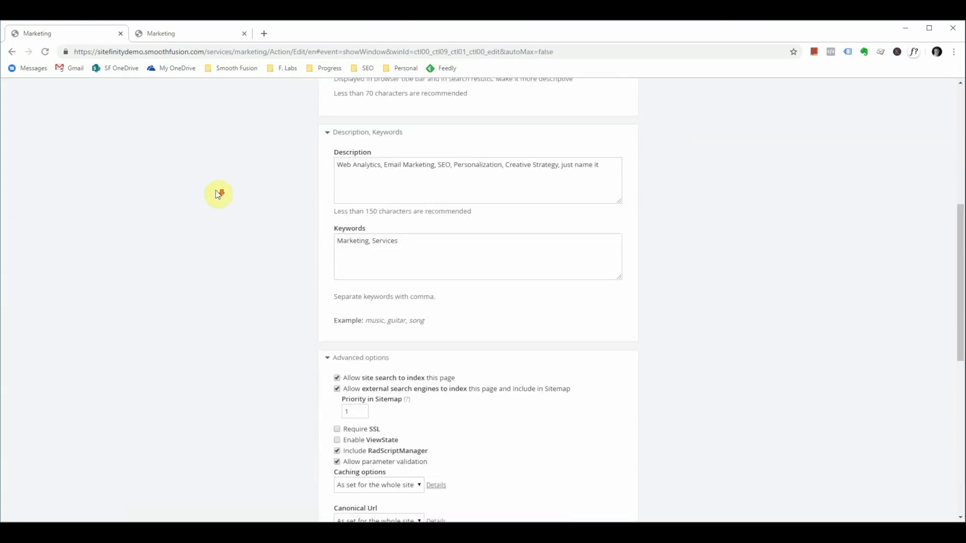
{"action": "scroll", "scroll_direction": "up", "scroll_amount": 3}
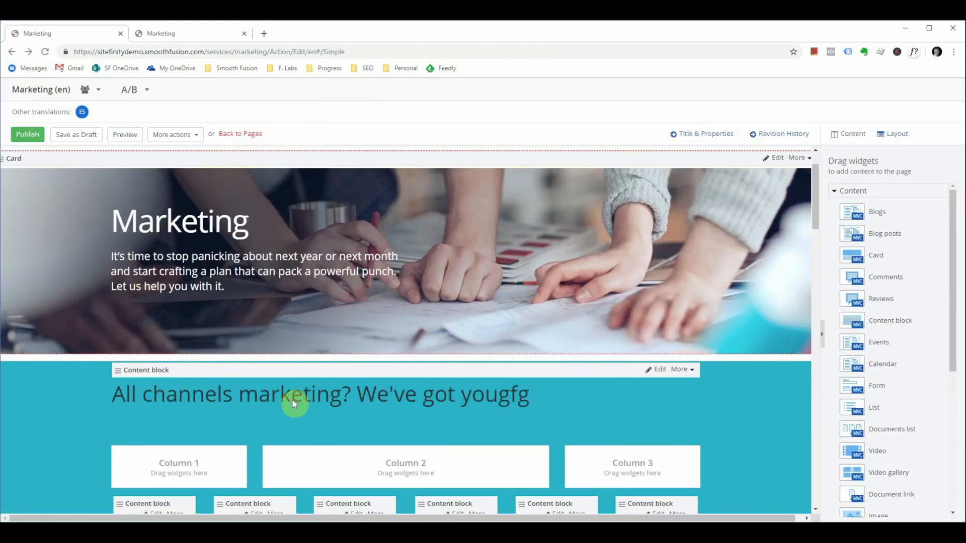
{"action": "mouse_move", "coordinate": [255, 162]}
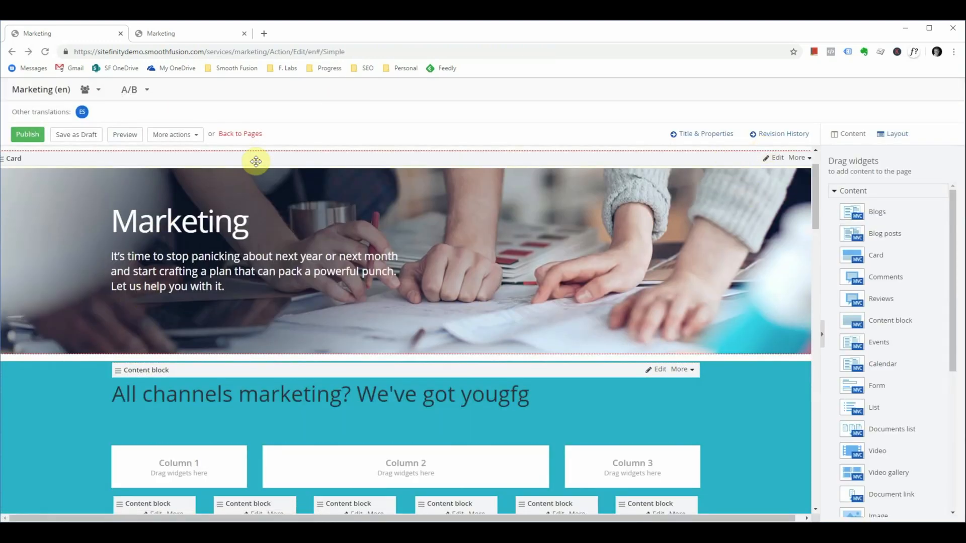
{"action": "mouse_move", "coordinate": [285, 148]}
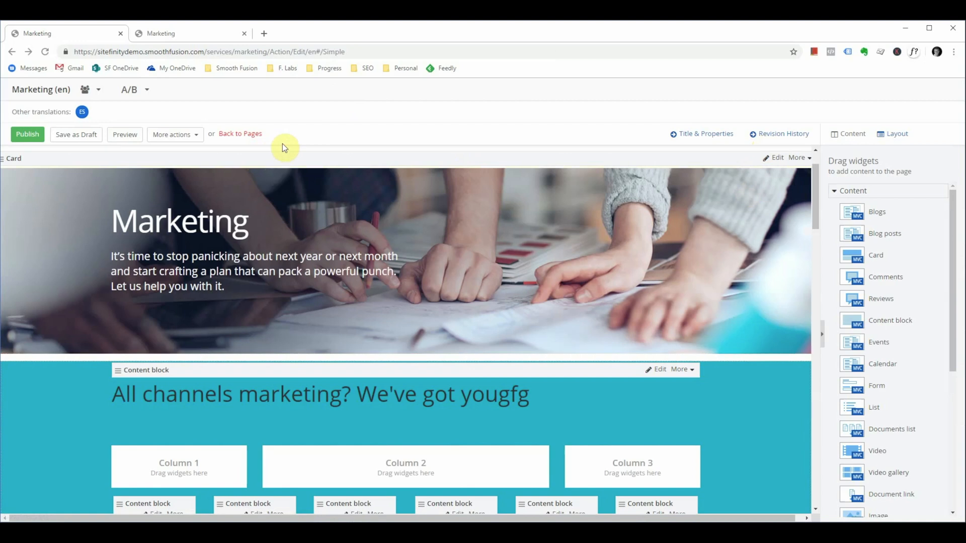
{"action": "mouse_move", "coordinate": [253, 135]}
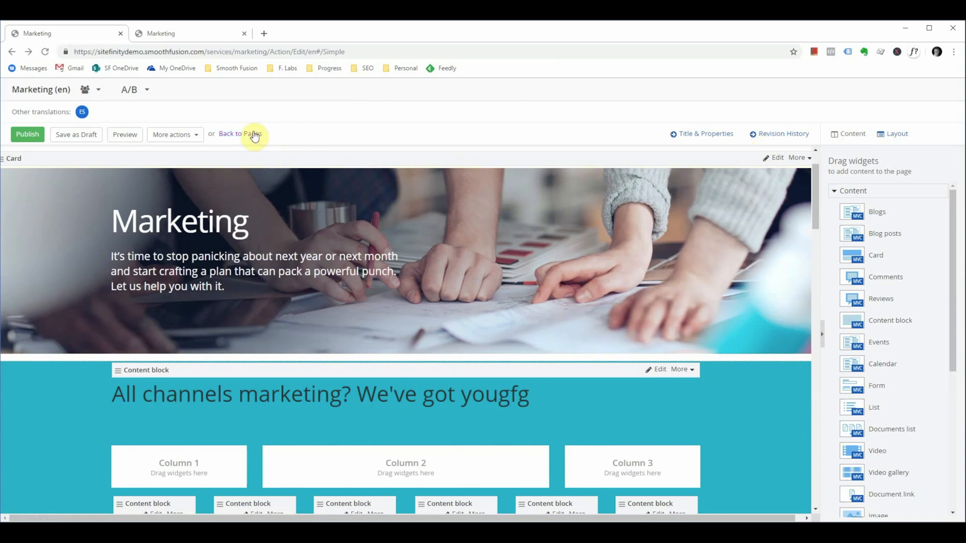
{"action": "mouse_move", "coordinate": [505, 99]}
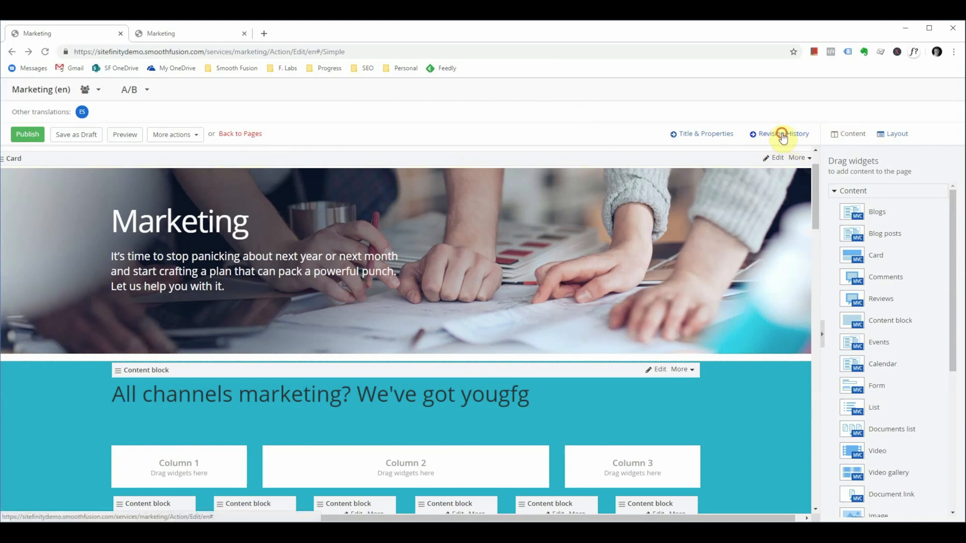
Open the Marketing page's revision history and preview published version 1.0
{"action": "left_click", "coordinate": [782, 134]}
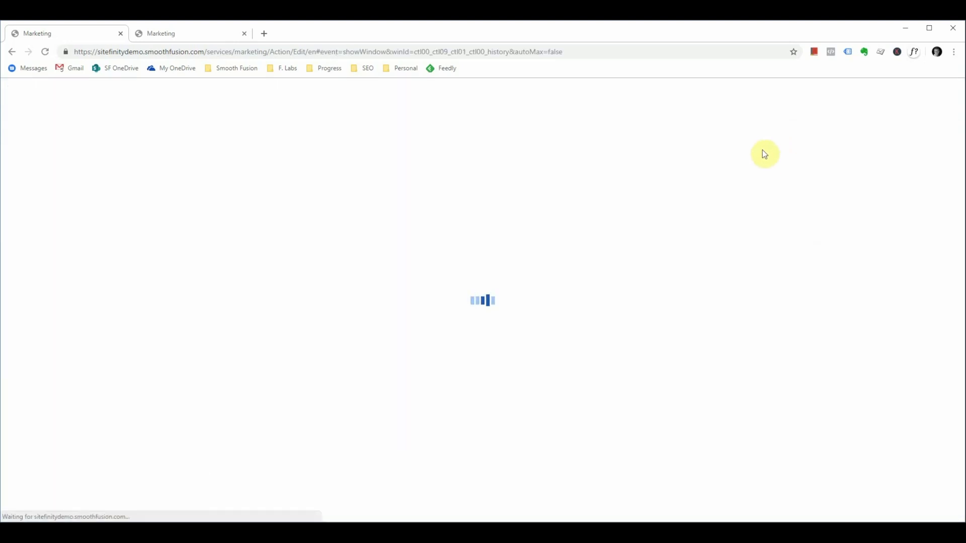
{"action": "mouse_move", "coordinate": [724, 162]}
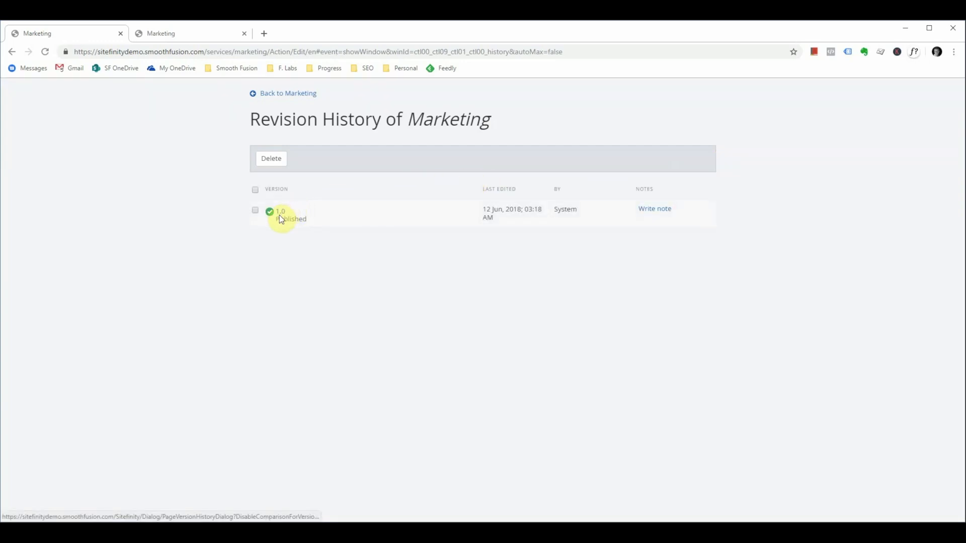
{"action": "mouse_move", "coordinate": [269, 206]}
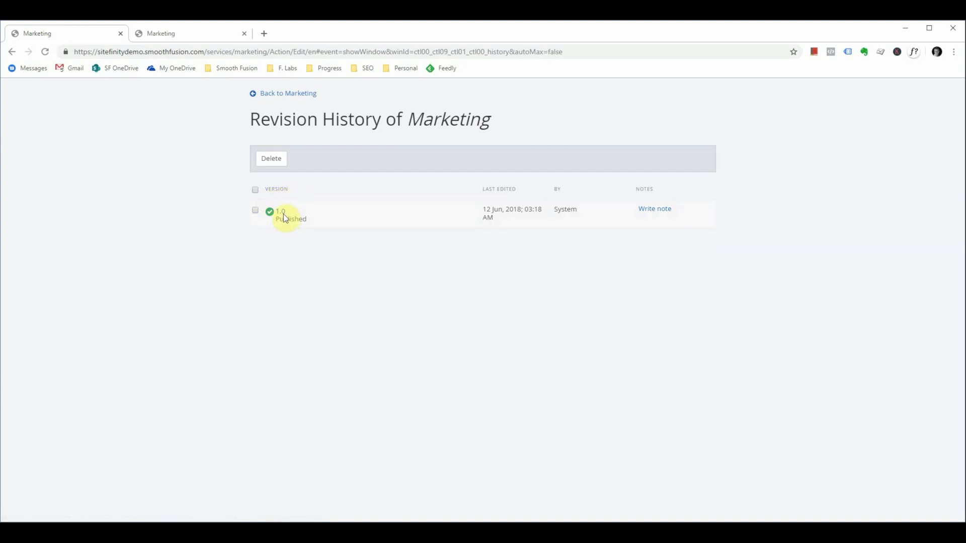
{"action": "left_click", "coordinate": [281, 211]}
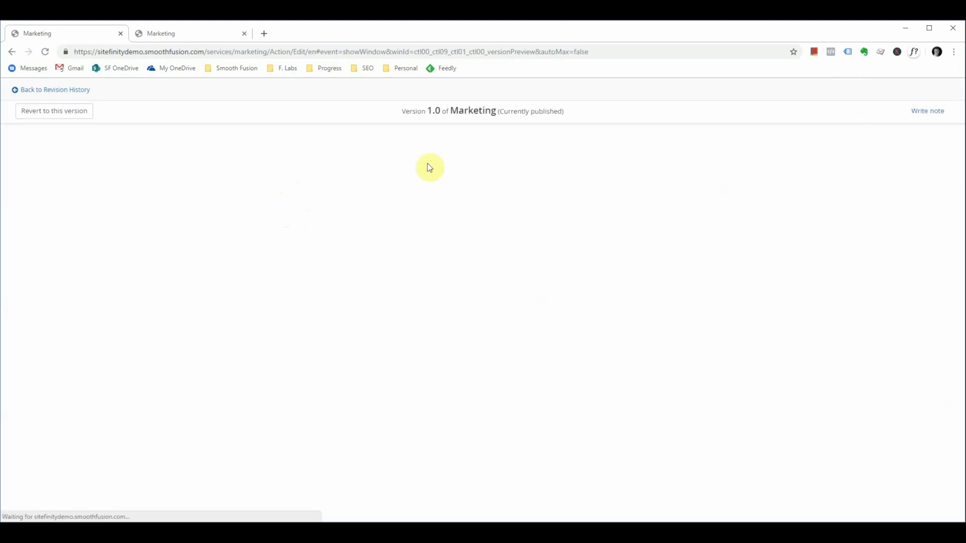
{"action": "mouse_move", "coordinate": [70, 121]}
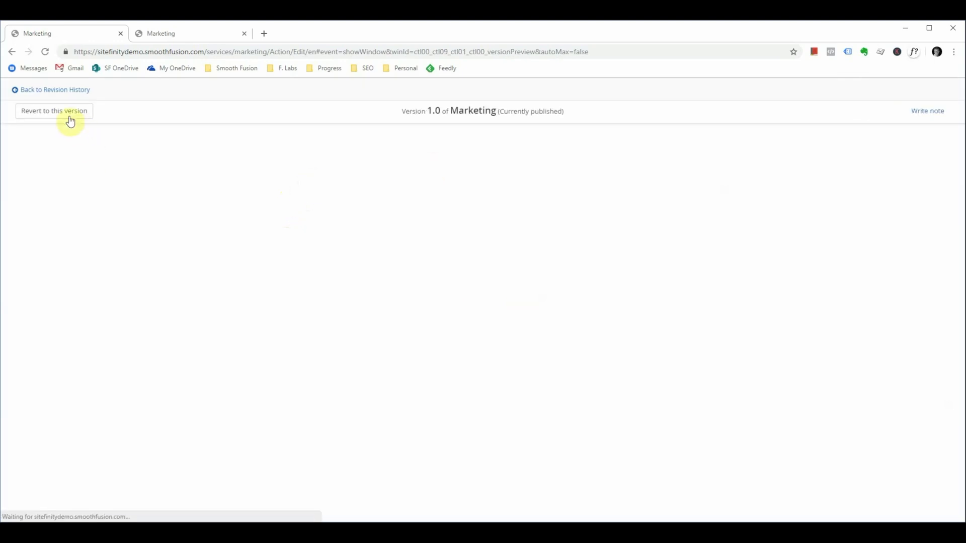